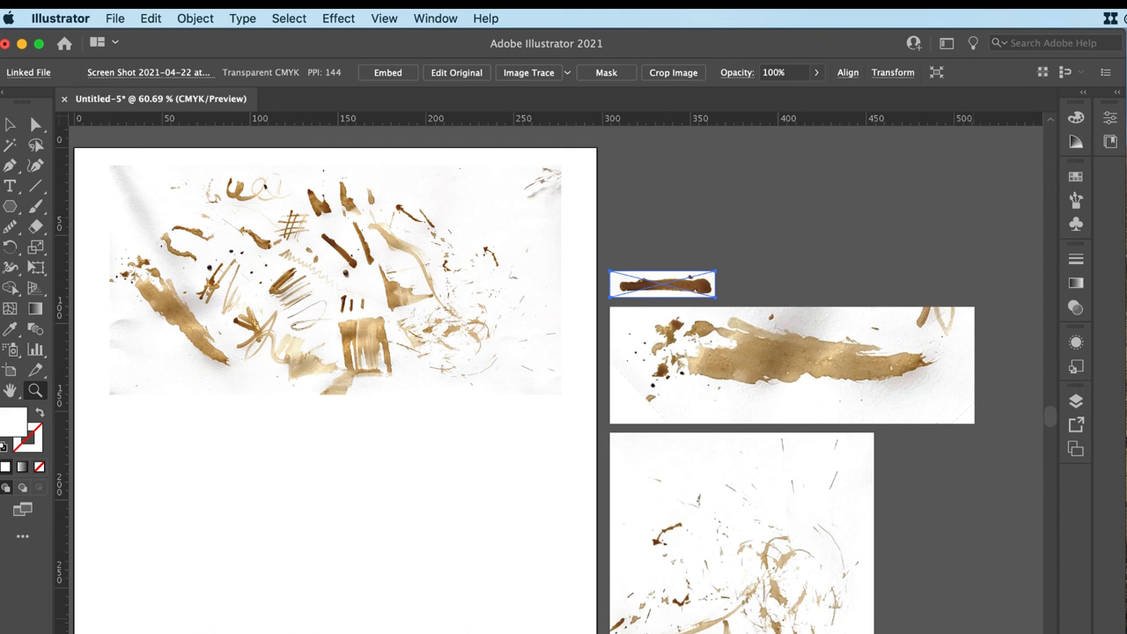
mouse_move(37, 123)
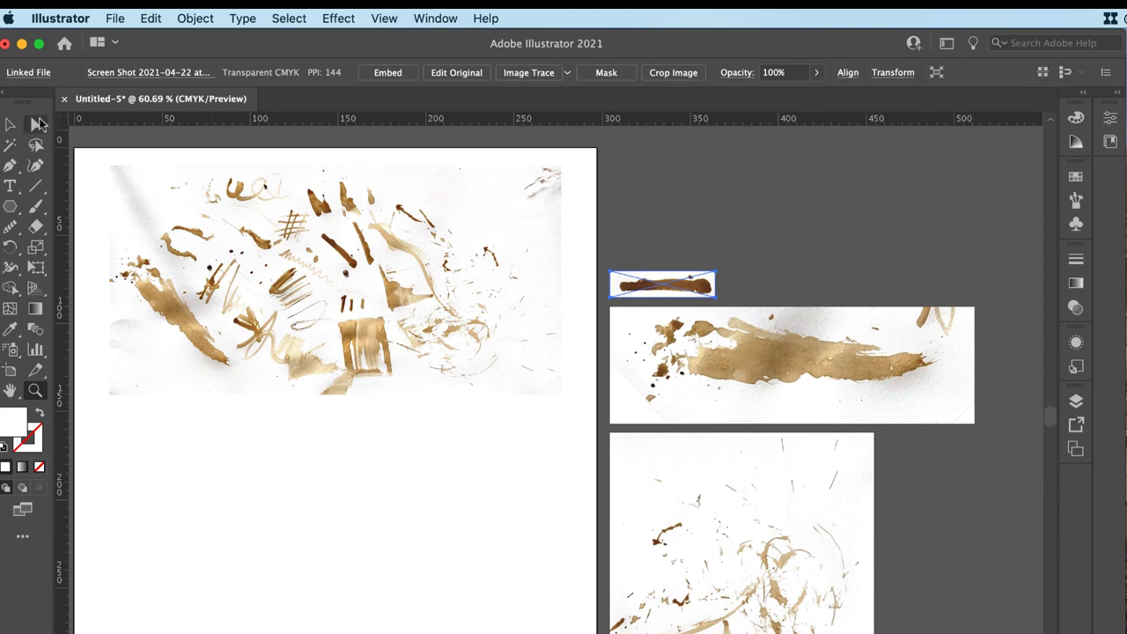
- Image Trace the small brown ink stroke scan and expand it into a solid black vector shape
left_click(743, 180)
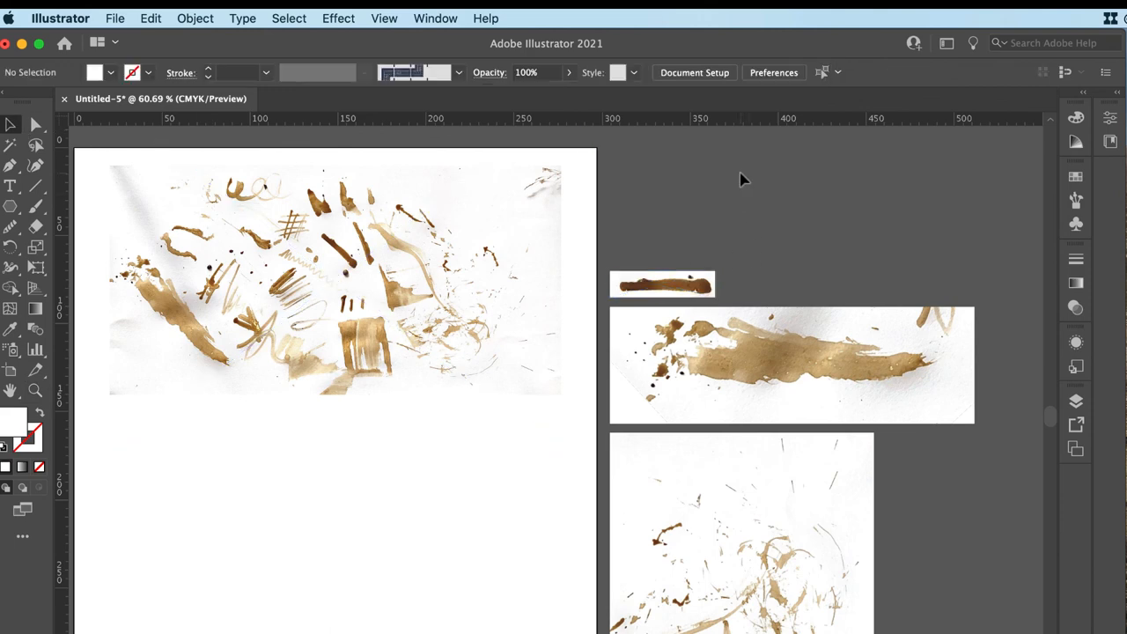
mouse_move(747, 221)
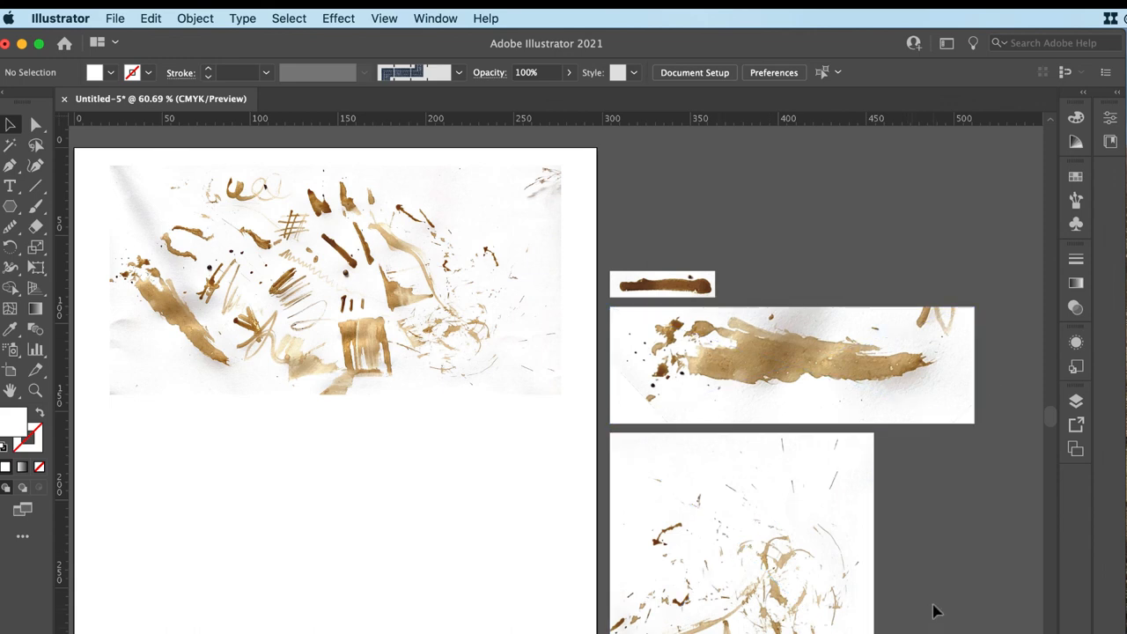
mouse_move(790, 324)
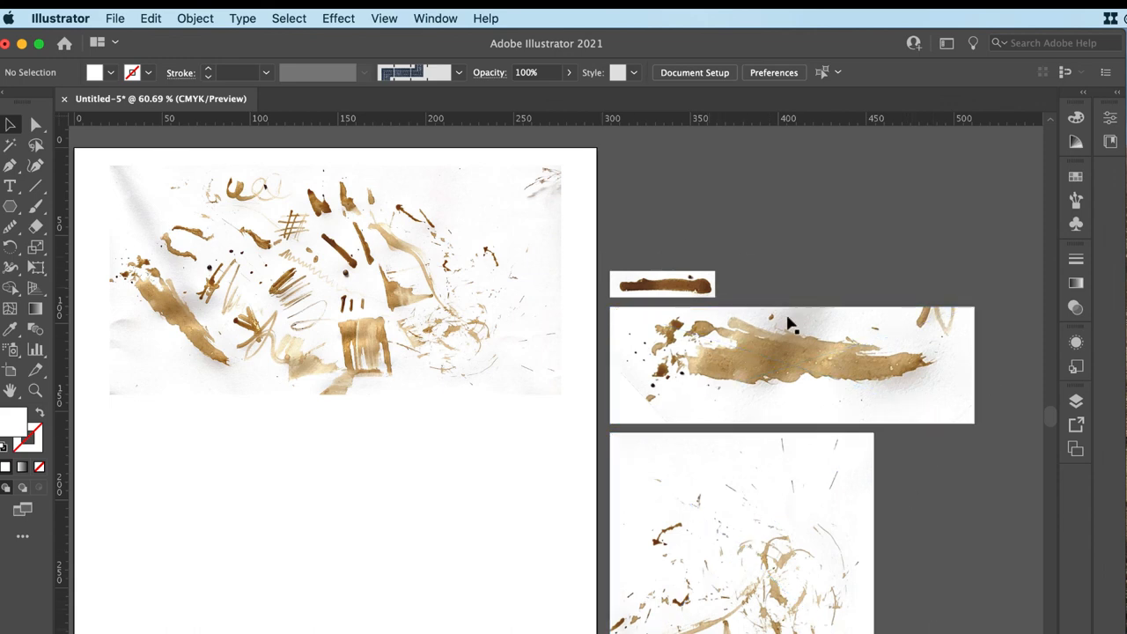
left_click(686, 338)
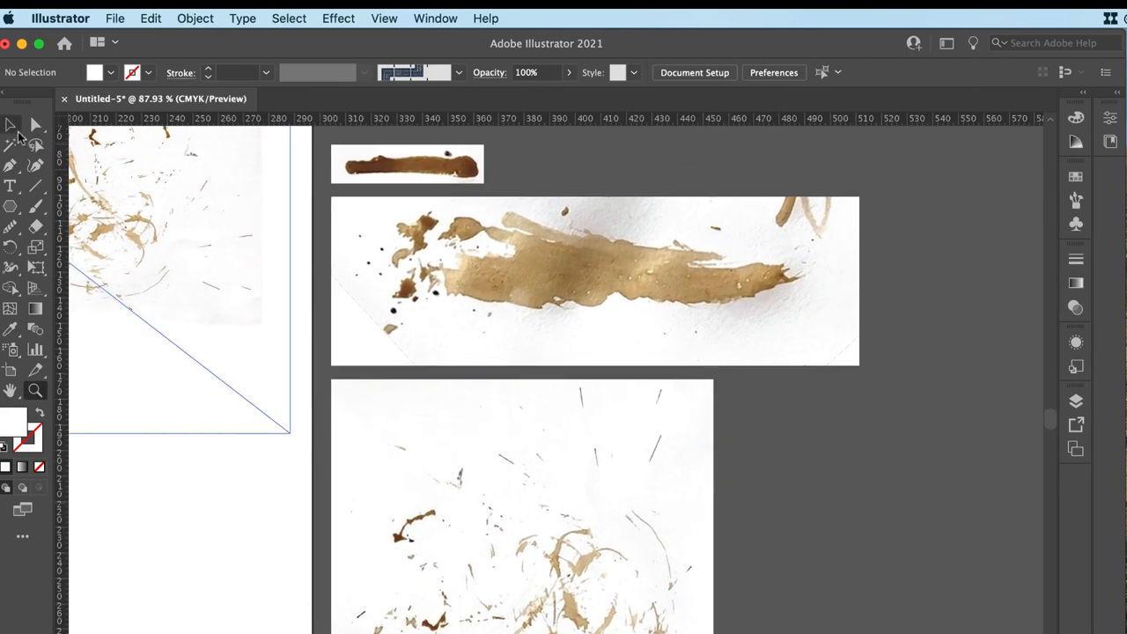
left_click(407, 162)
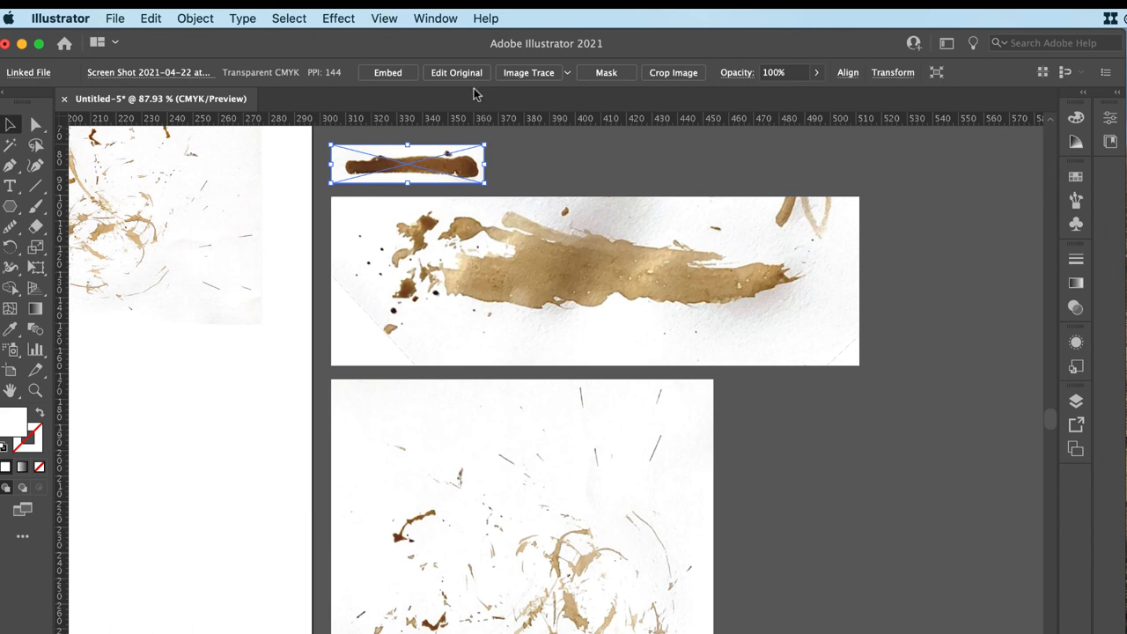
left_click(528, 73)
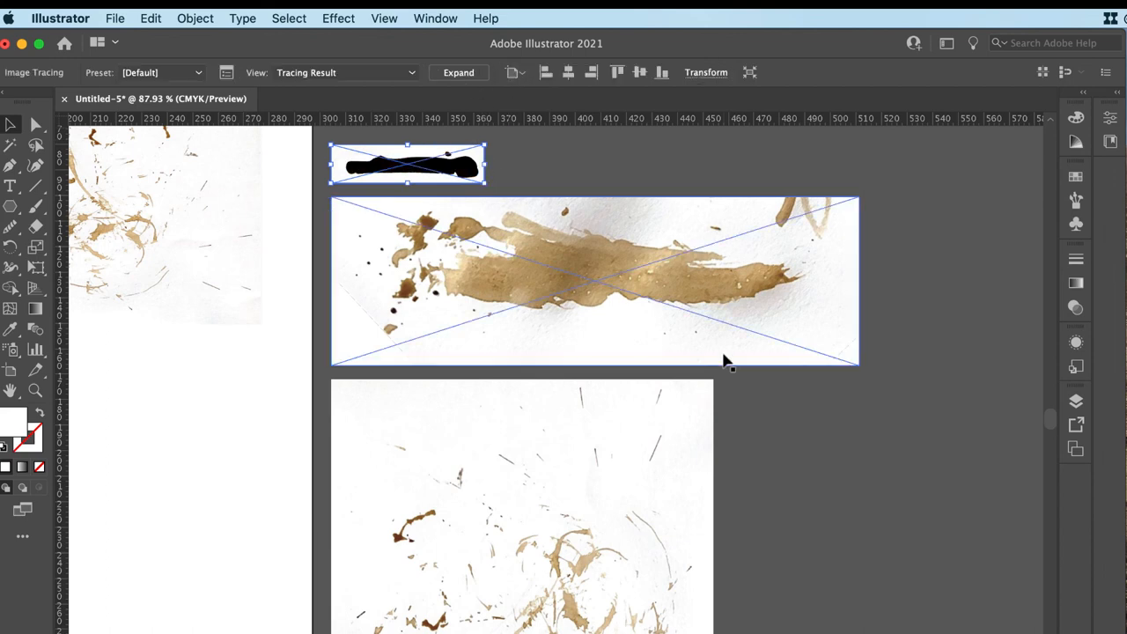
left_click(409, 168)
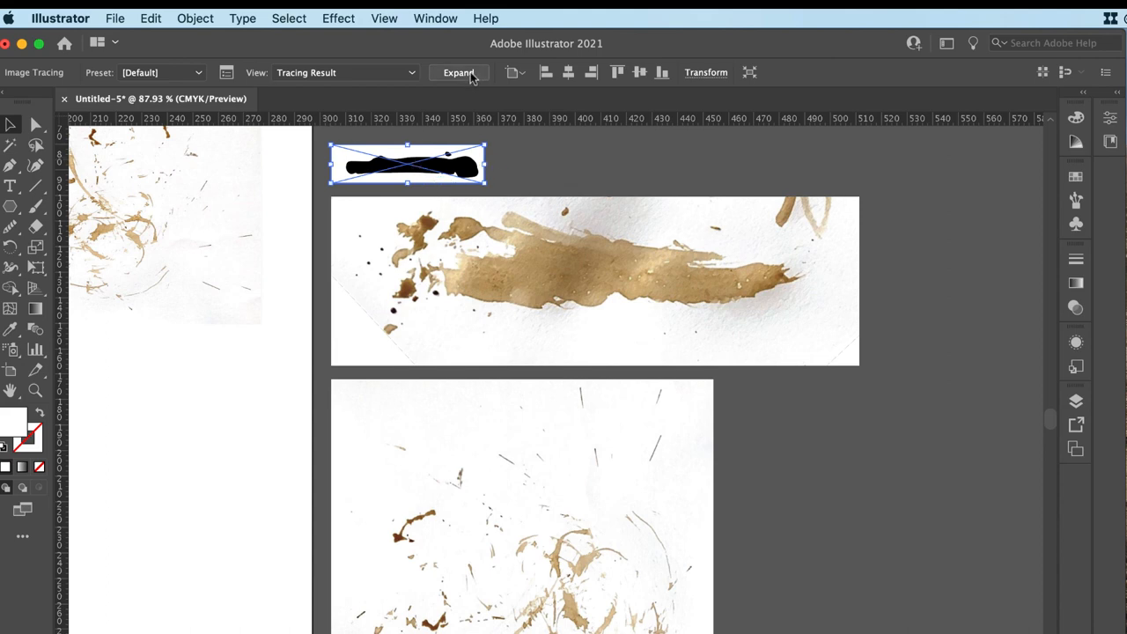
left_click(458, 72)
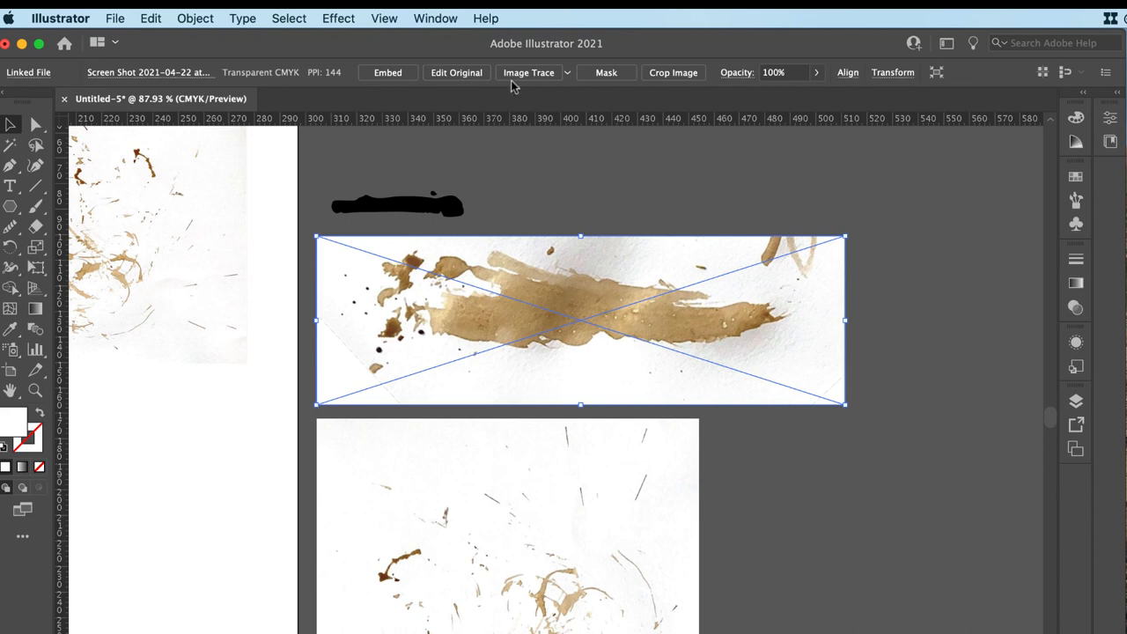
- Trace the wide ink smear in Grayscale mode at 41 grays and remove its white backing
left_click(528, 72)
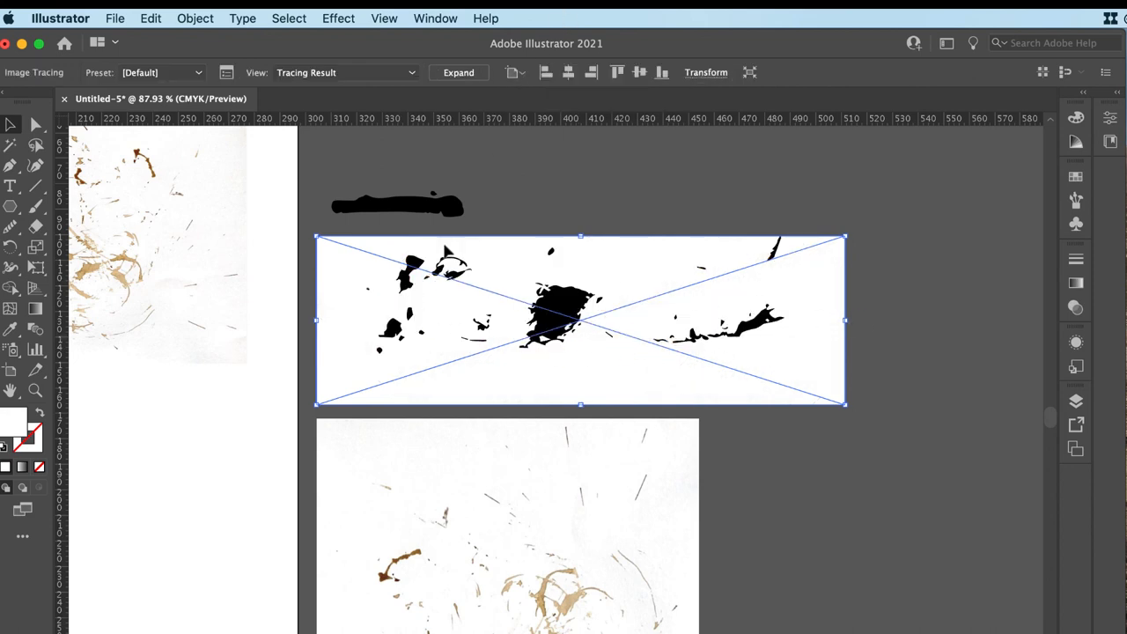
left_click(225, 72)
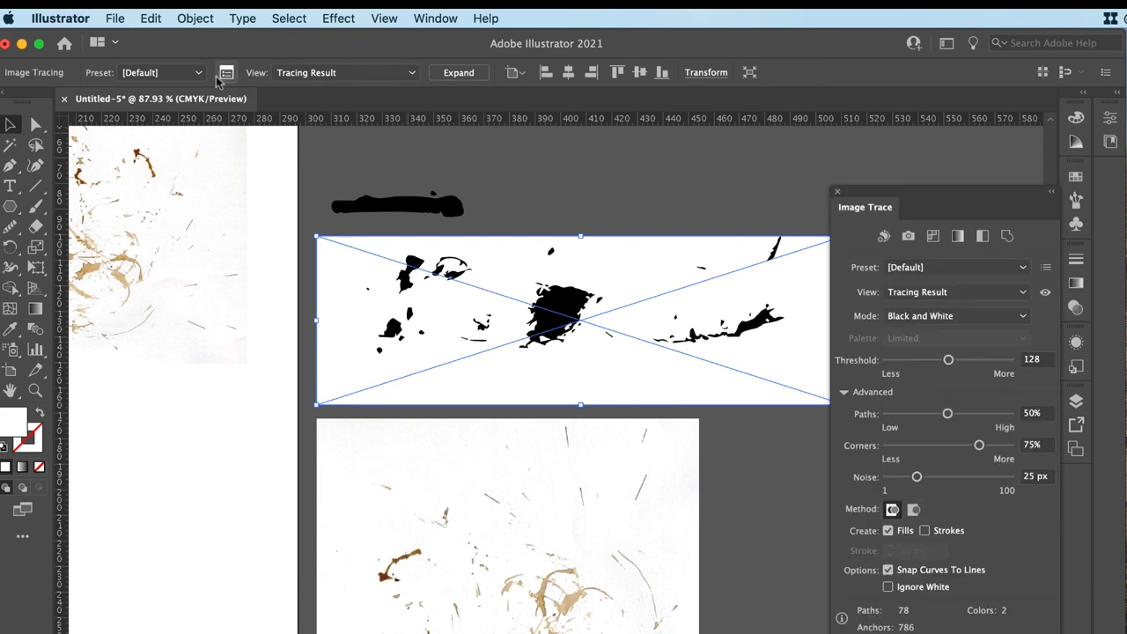
mouse_move(950, 471)
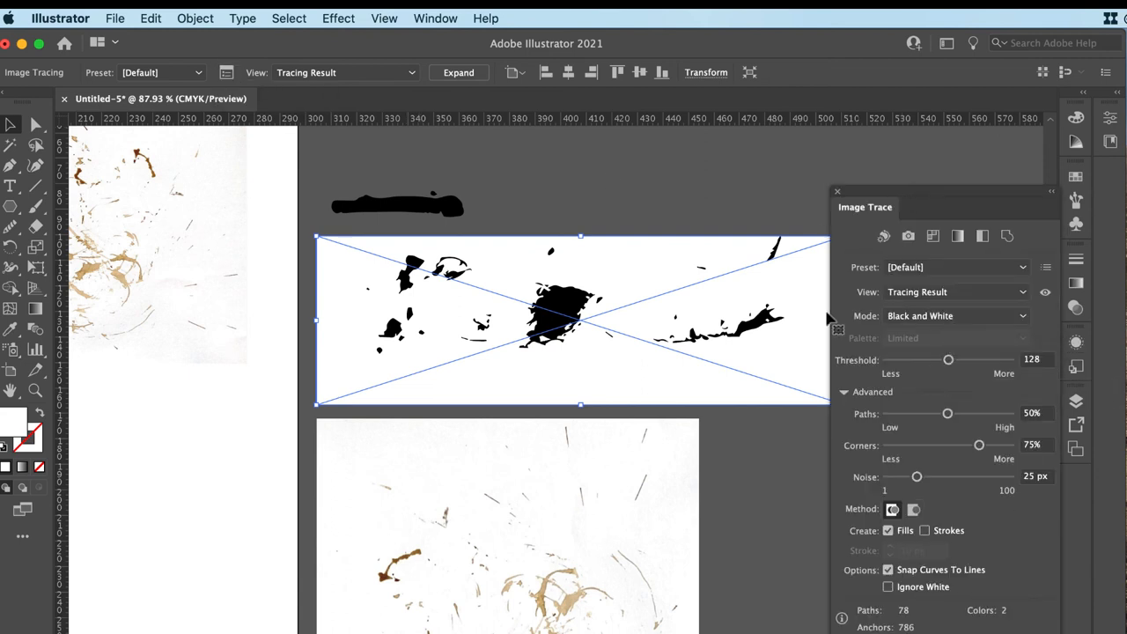
left_click(1022, 315)
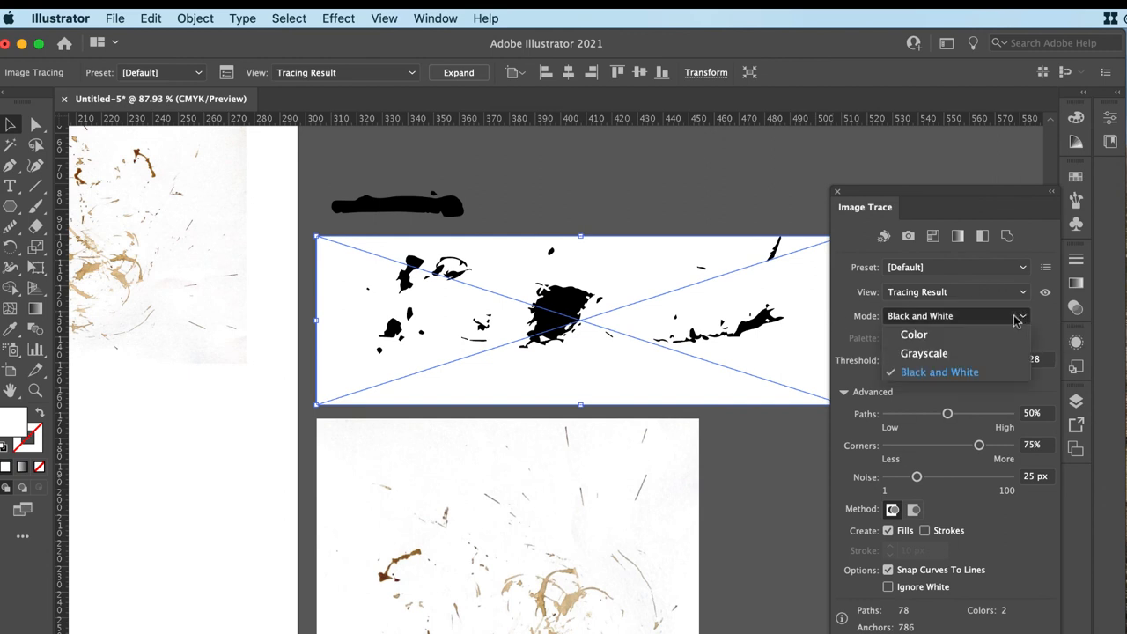
mouse_move(942, 352)
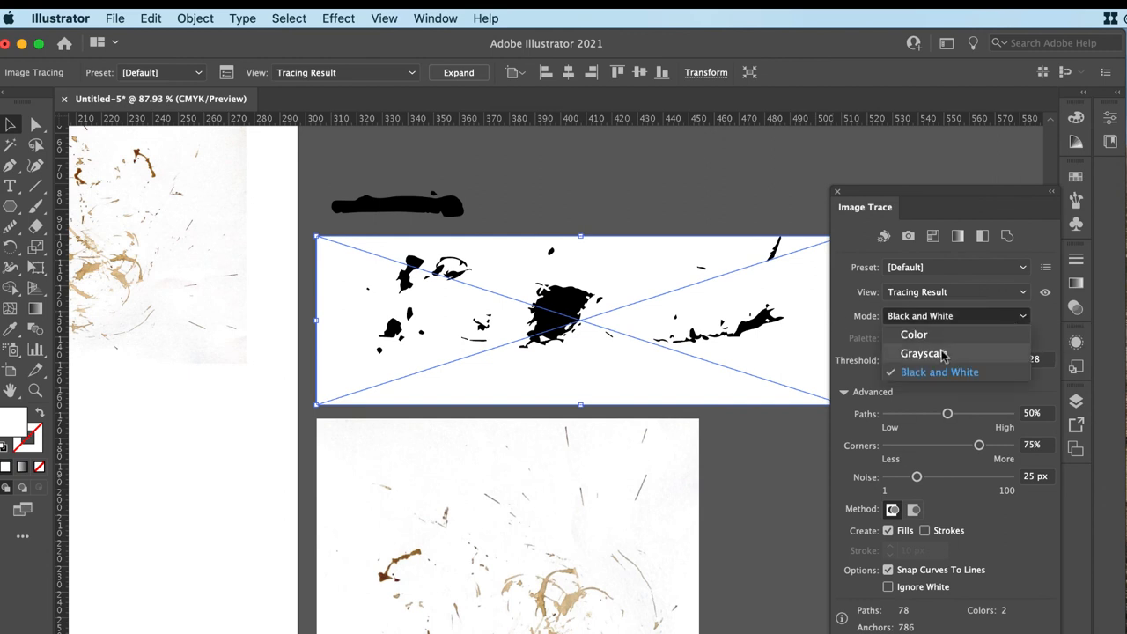
left_click(923, 352)
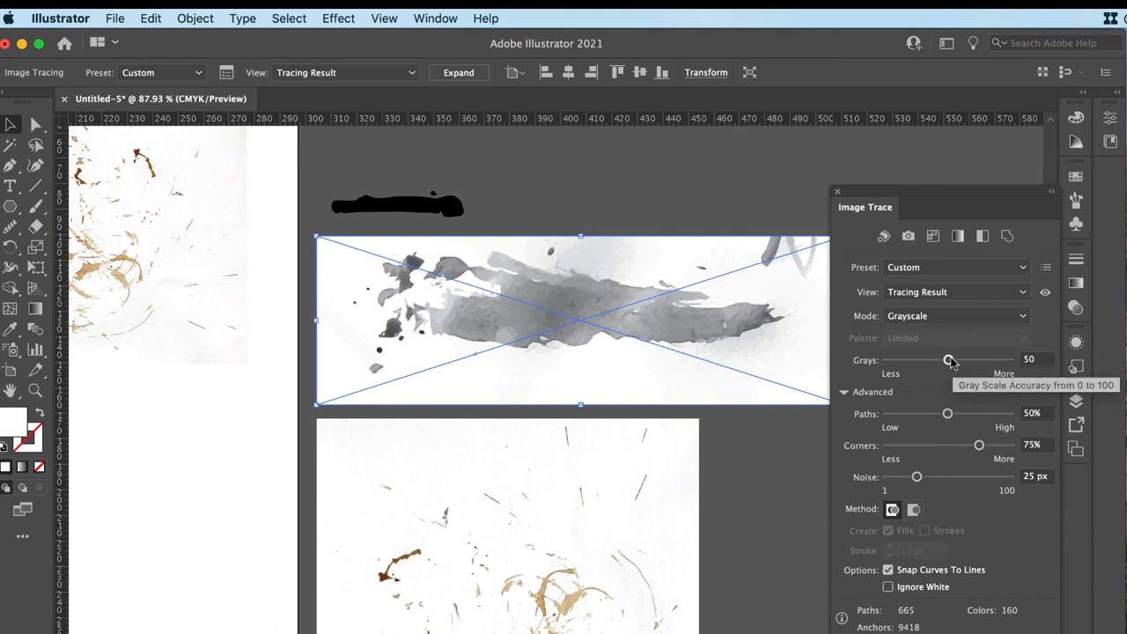
left_click_drag(947, 359, 936, 359)
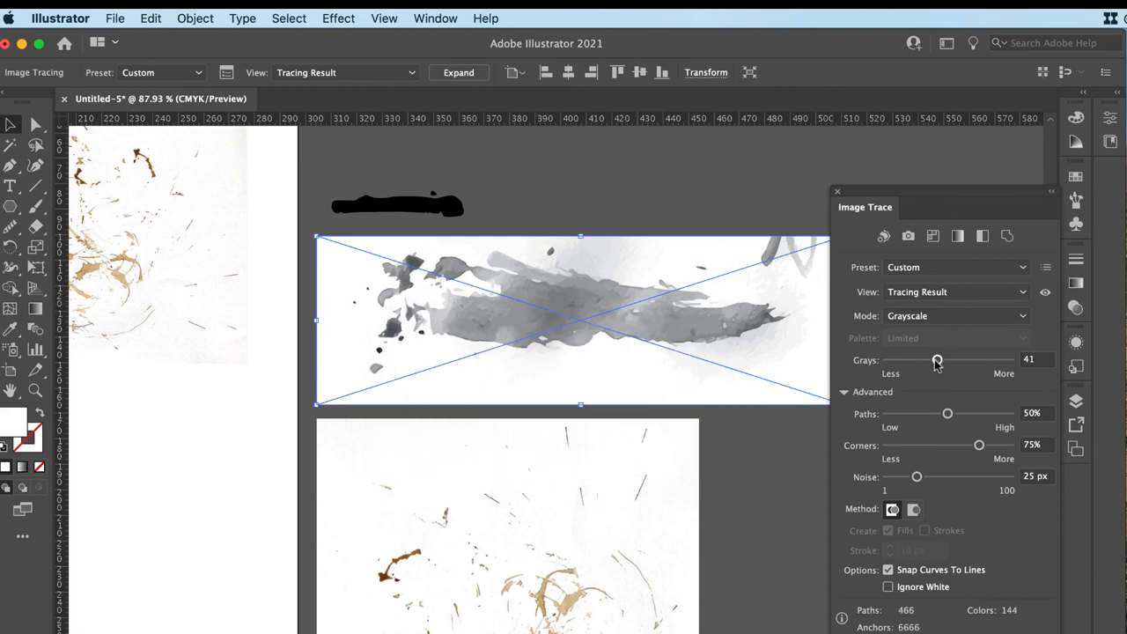
left_click_drag(937, 360, 912, 359)
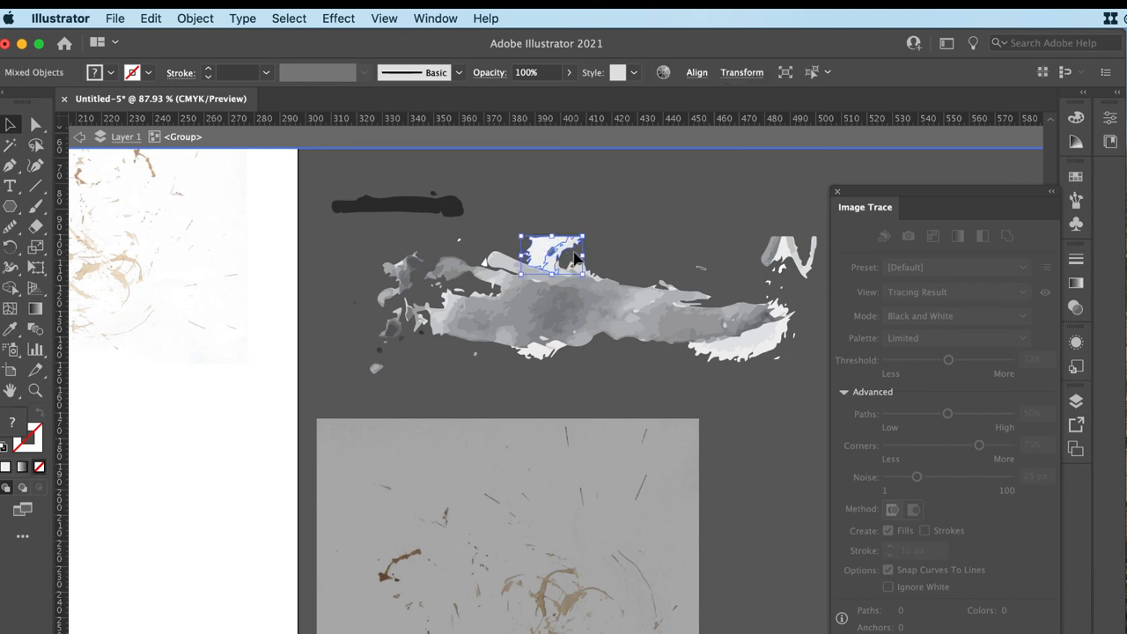
left_click(801, 315)
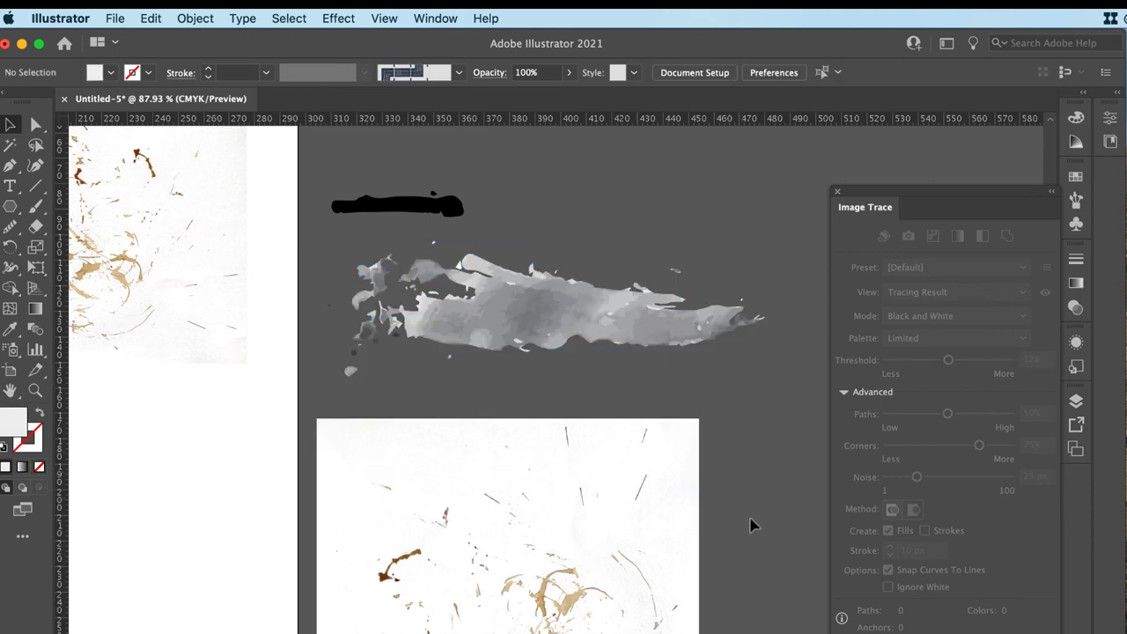
- Trace the large splatter in Black and White at threshold 226, expand it and remove the white backing
left_click(507, 525)
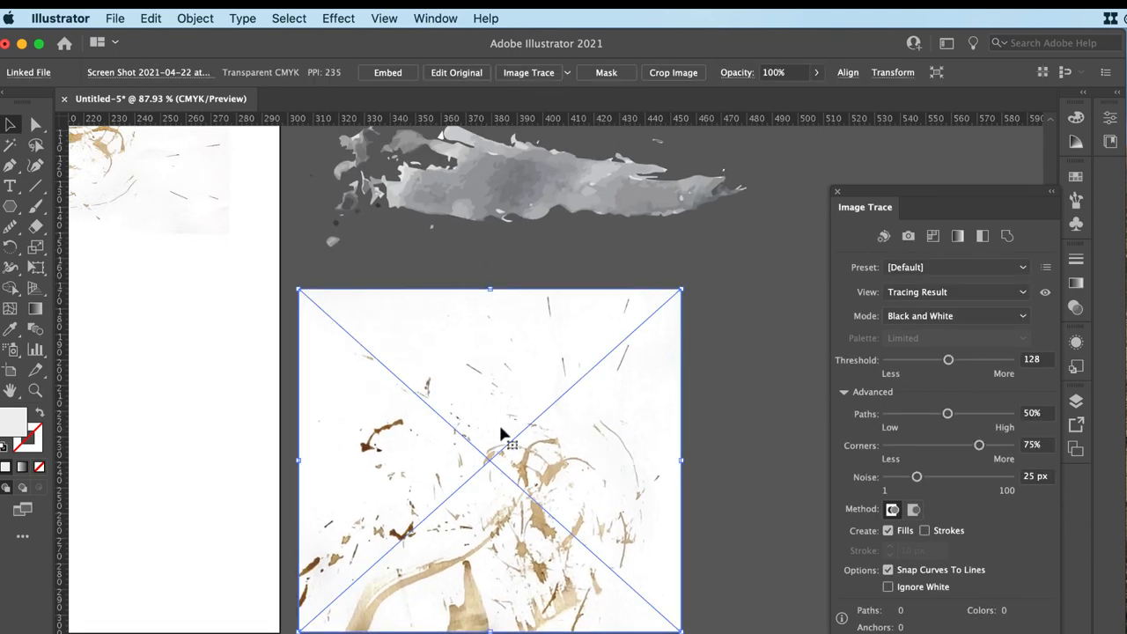
mouse_move(502, 370)
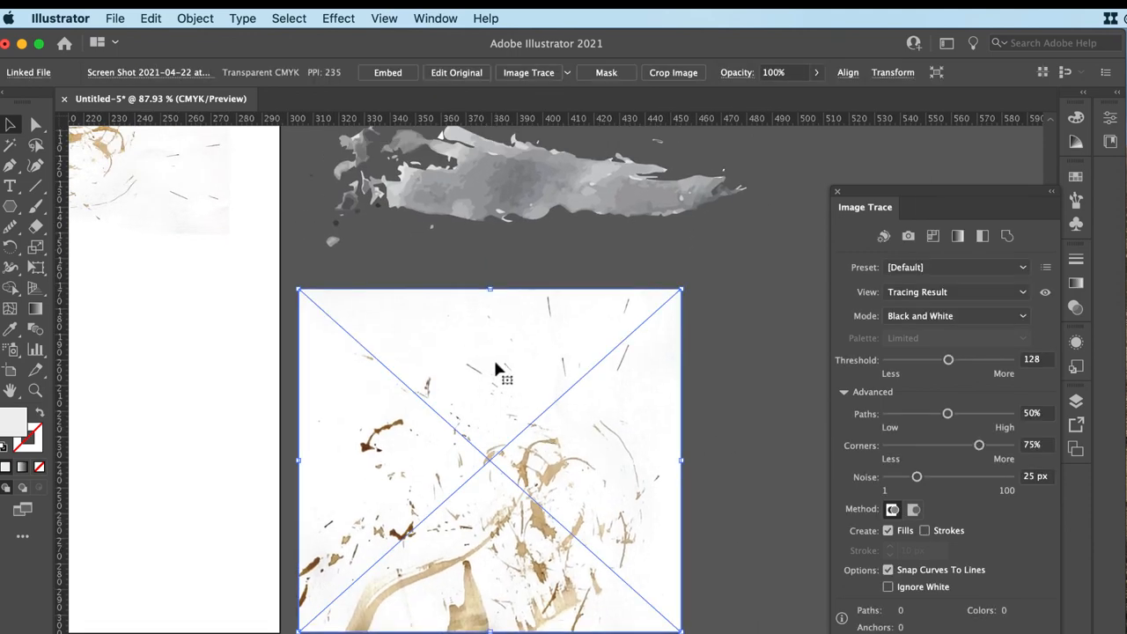
mouse_move(620, 361)
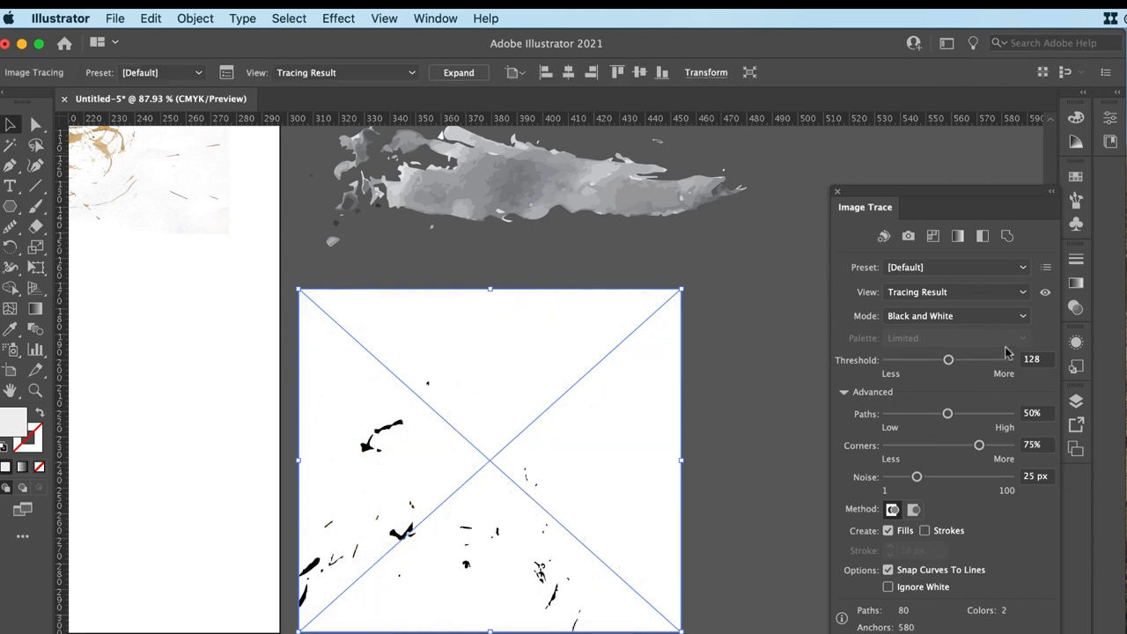
left_click_drag(947, 360, 985, 359)
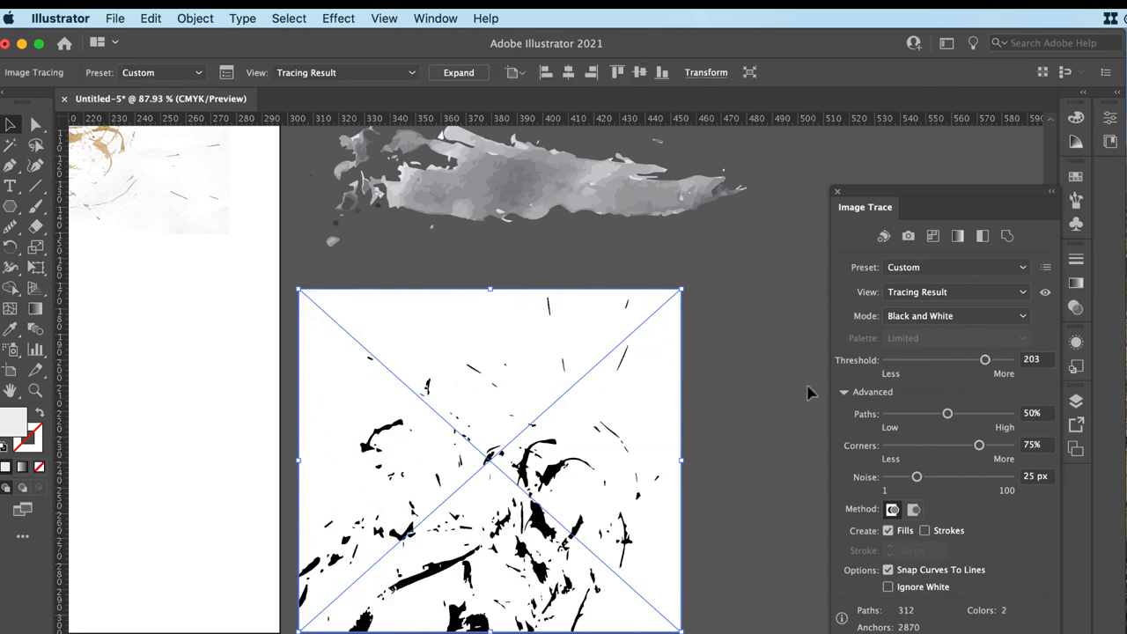
left_click_drag(985, 360, 996, 359)
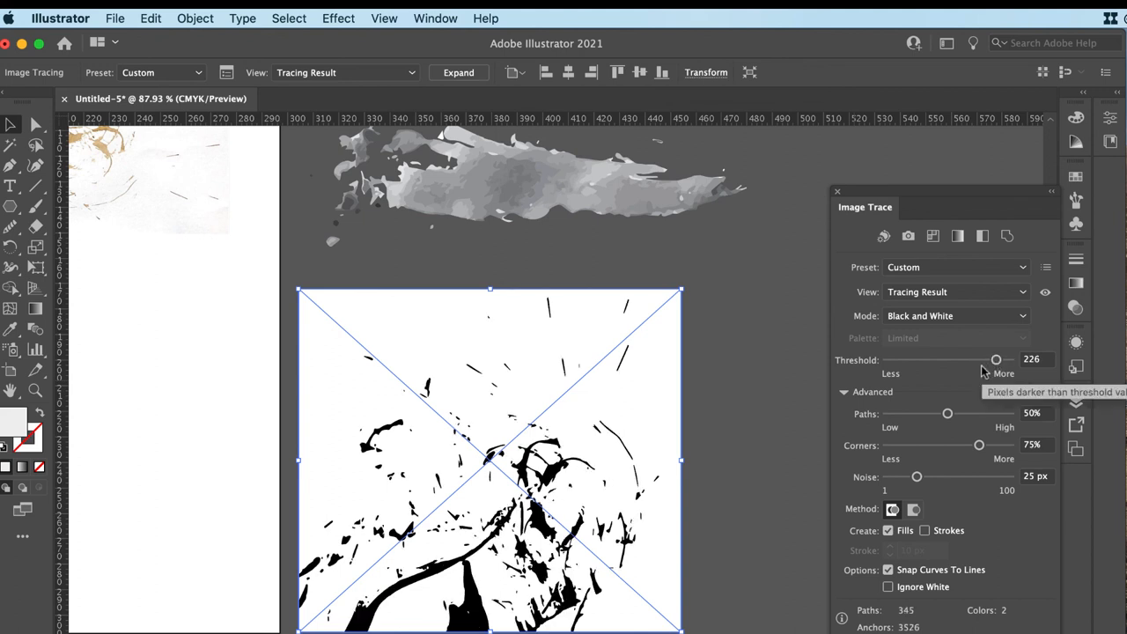
mouse_move(483, 507)
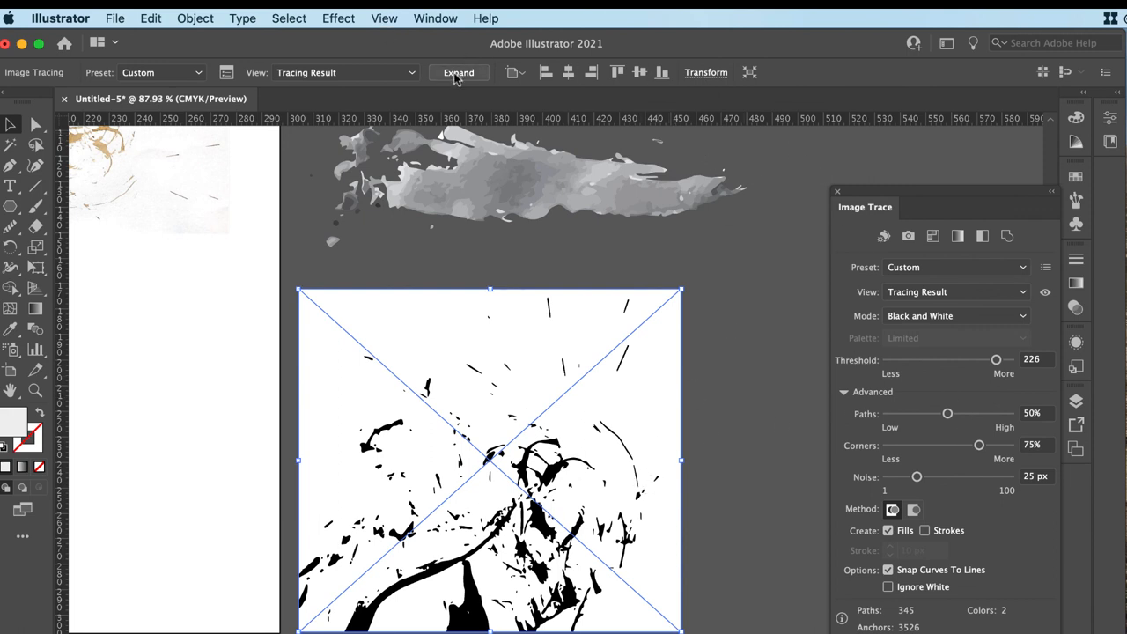
left_click(458, 72)
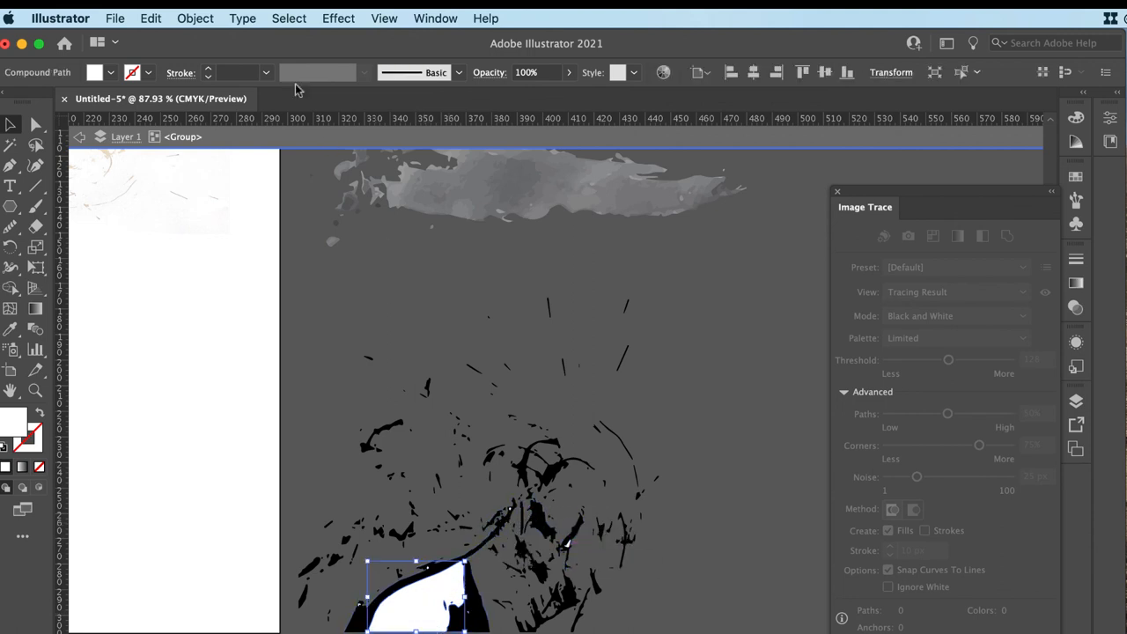
left_click(288, 18)
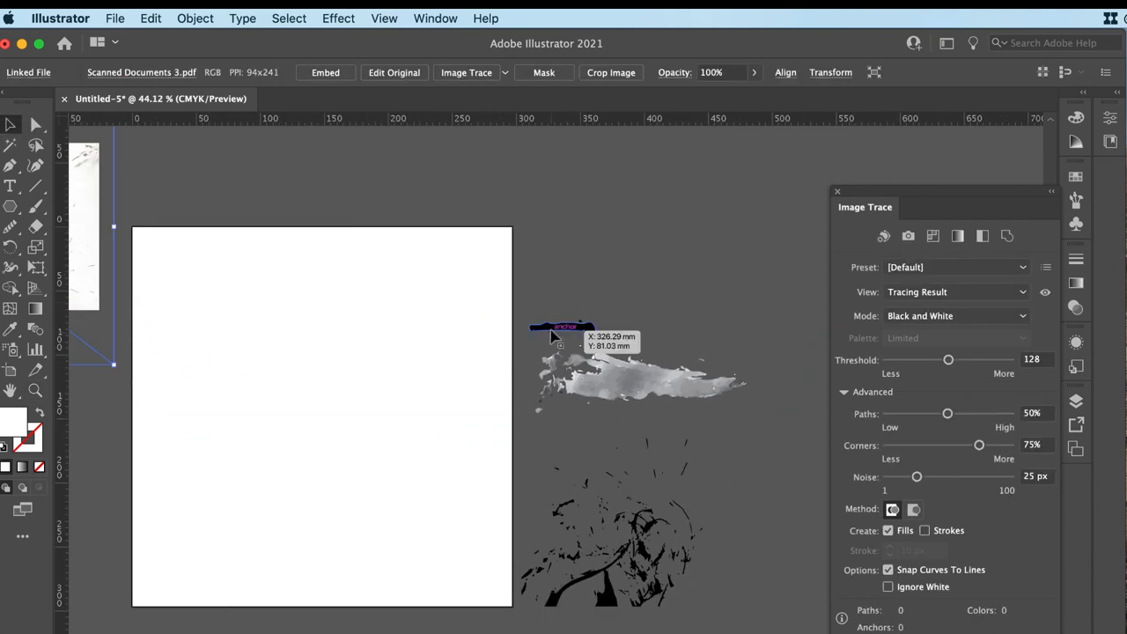
- Move the black ink stroke and the grey wash from the pasteboard onto the artboard
left_click_drag(564, 352, 255, 344)
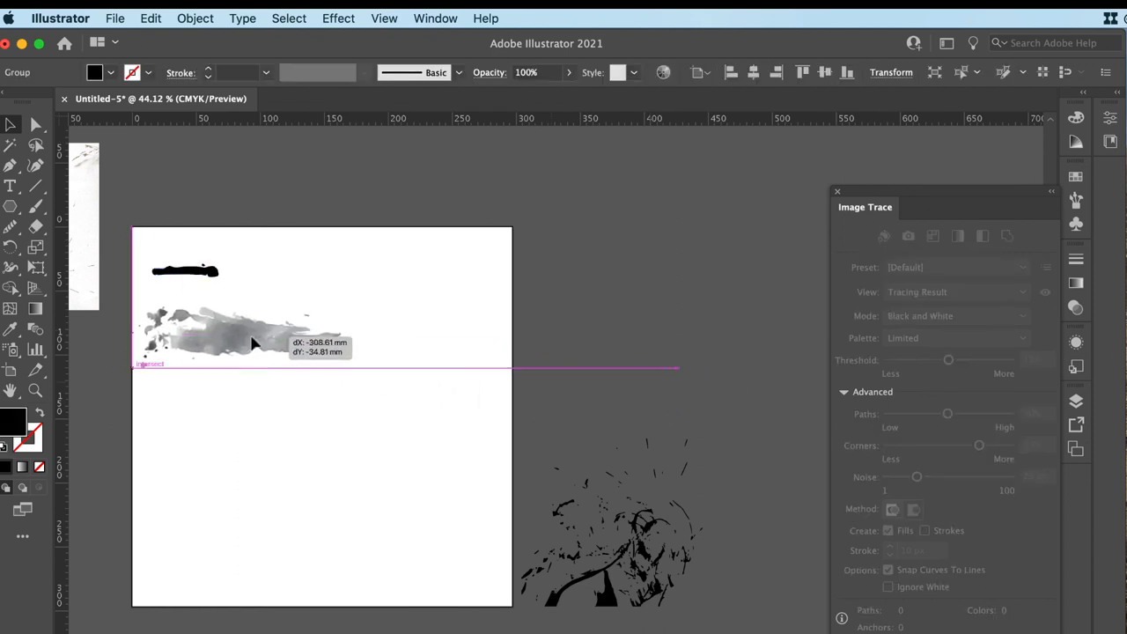
left_click_drag(608, 525, 243, 507)
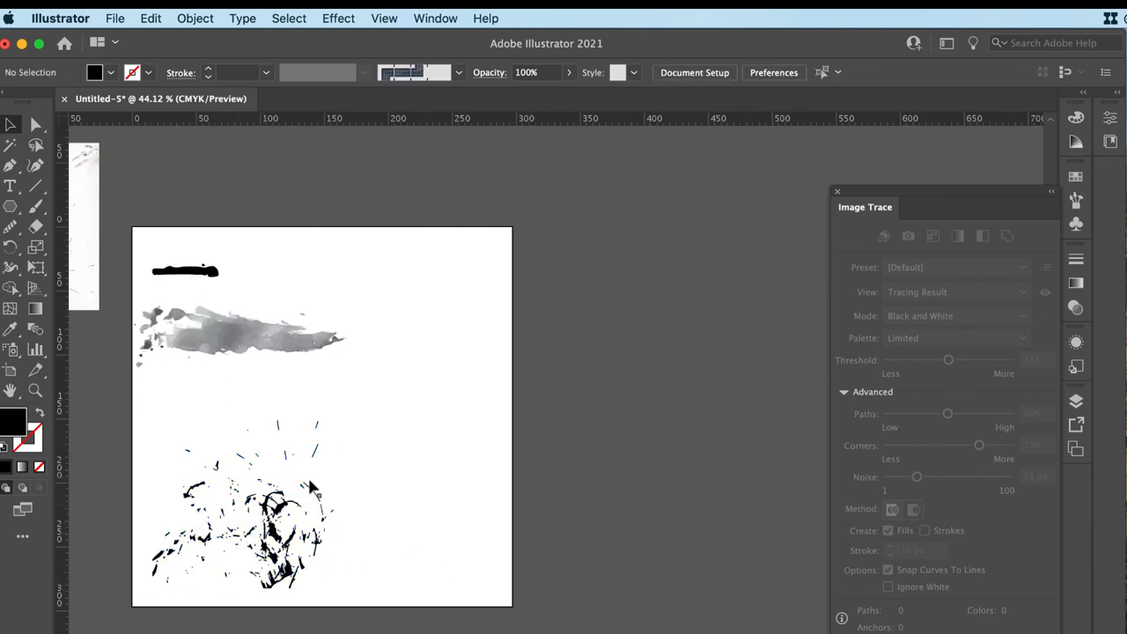
- Show the Brushes panel and save the black ink stroke as a new Art Brush
left_click(435, 18)
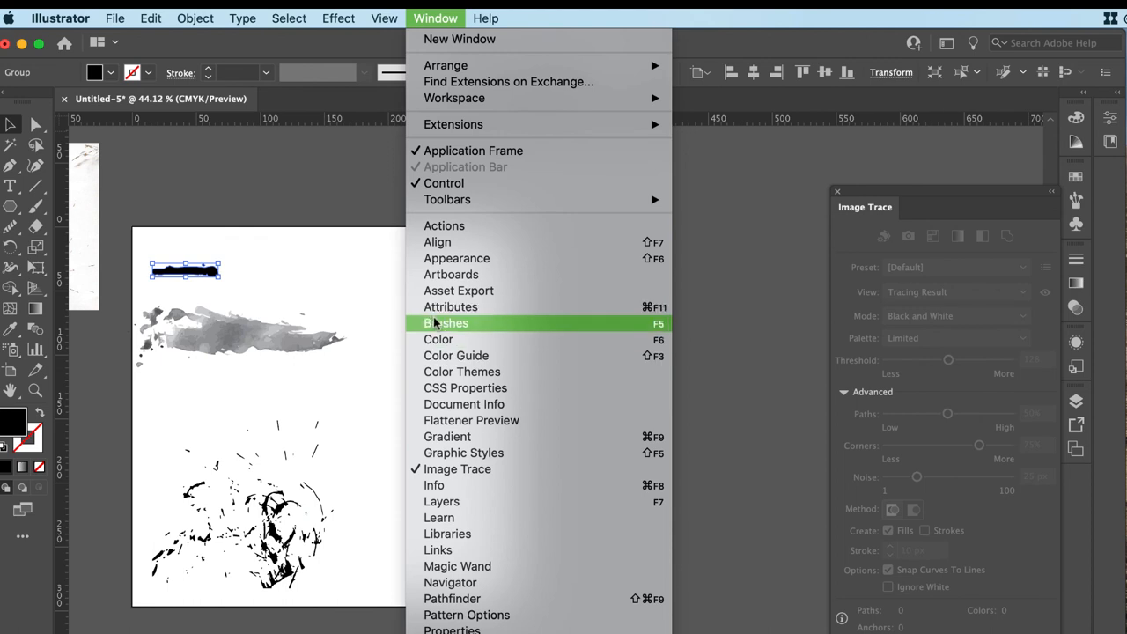
left_click(447, 322)
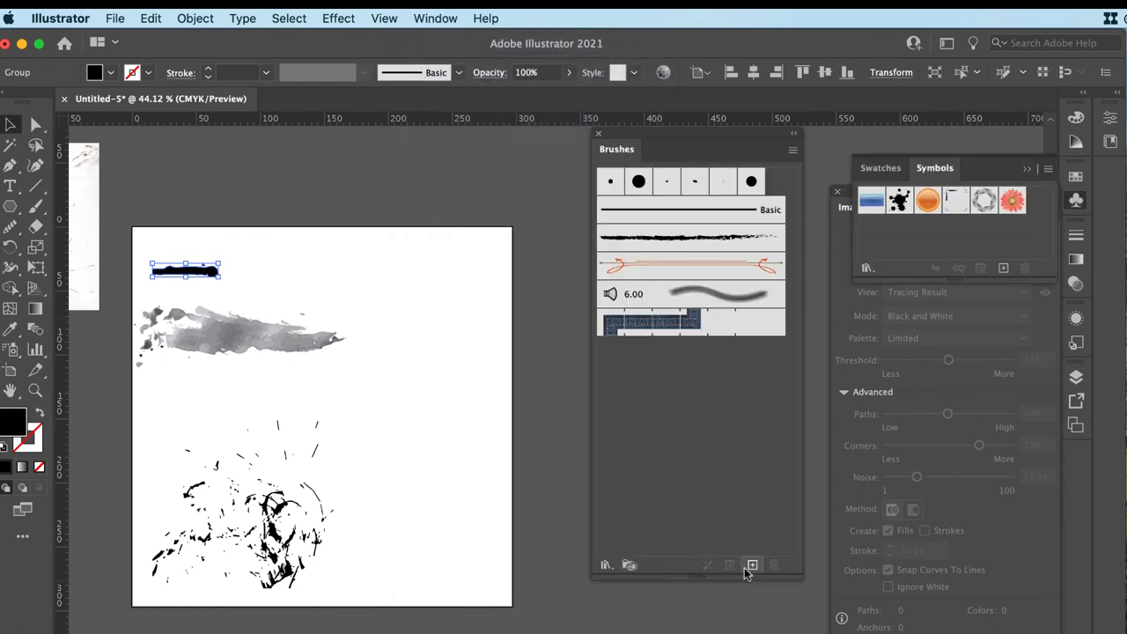
left_click(752, 564)
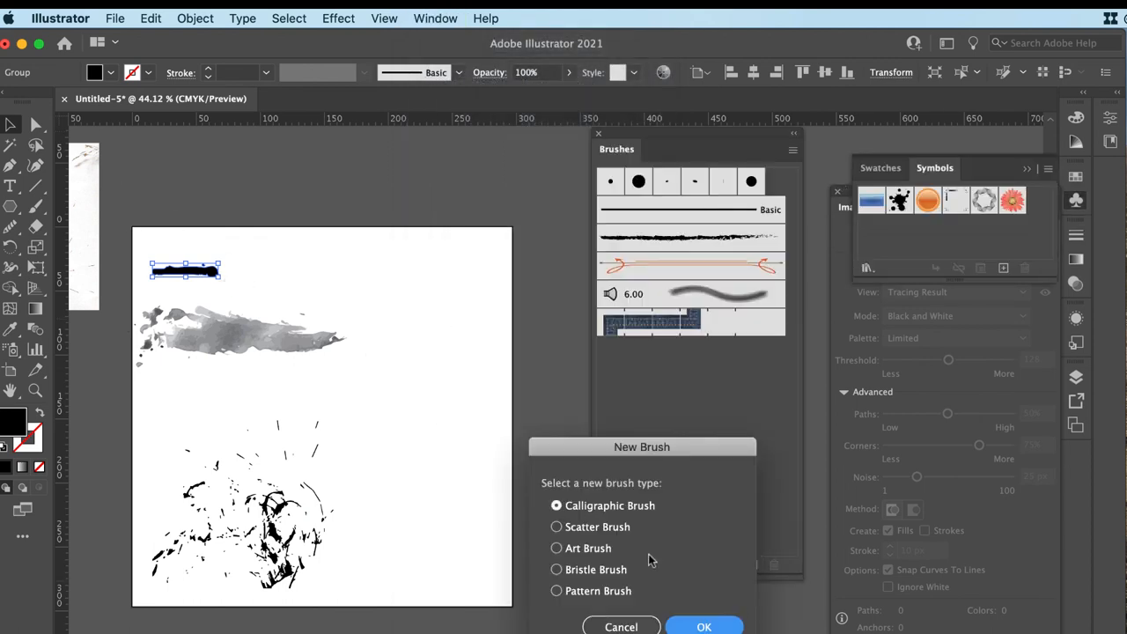
left_click(705, 627)
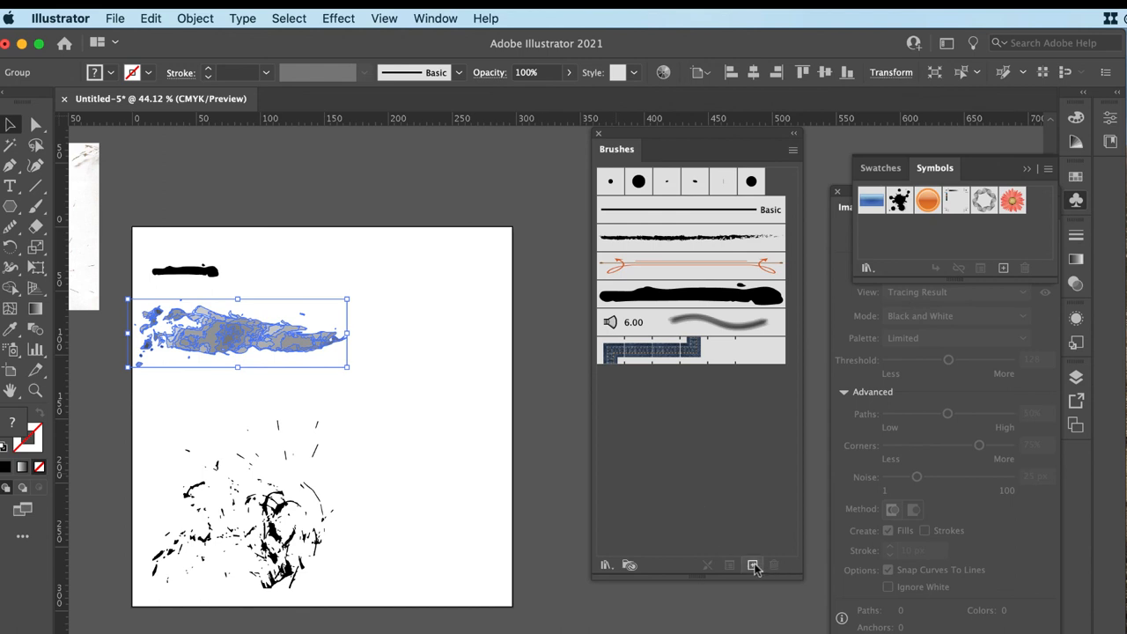
- Save the grey wash as an Art Brush and the splatter as a Scatter Brush
left_click(753, 563)
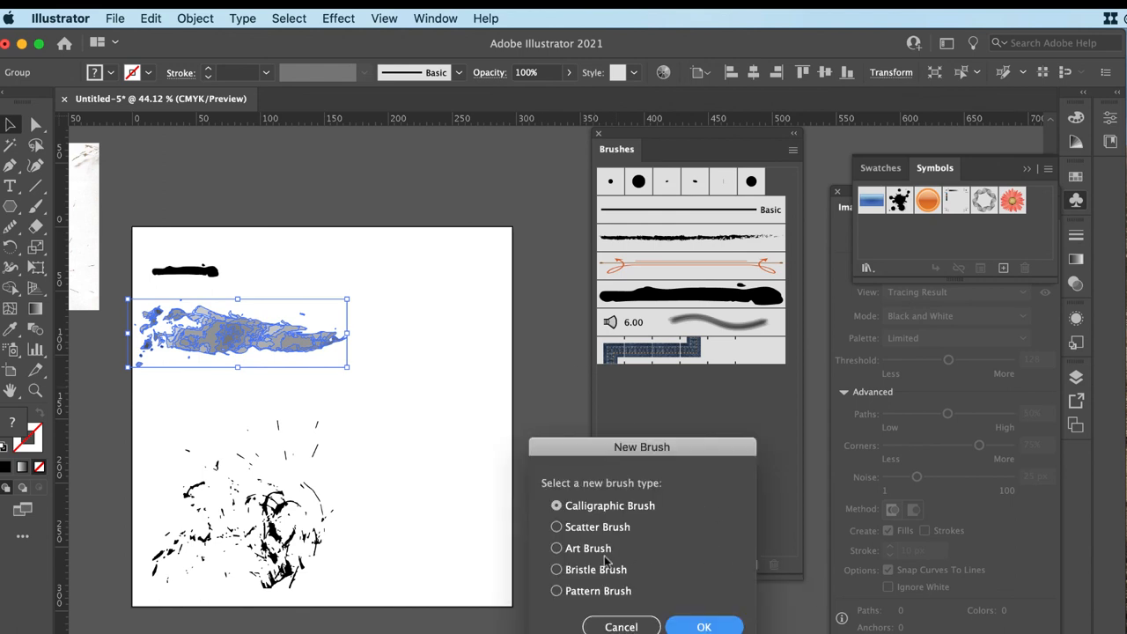
left_click(705, 627)
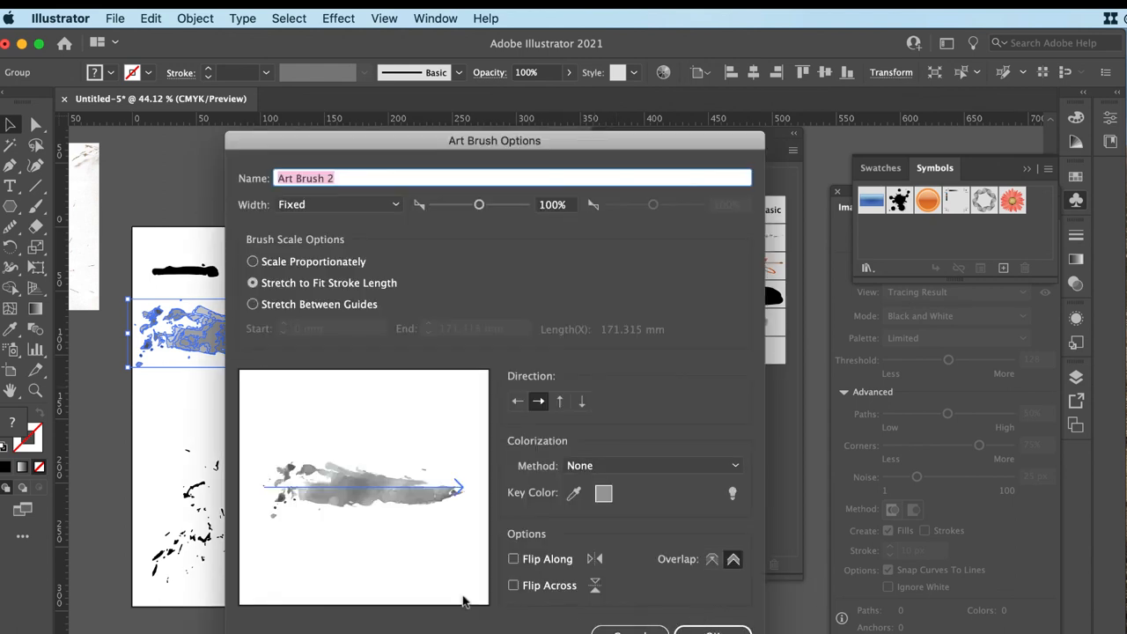
left_click(711, 631)
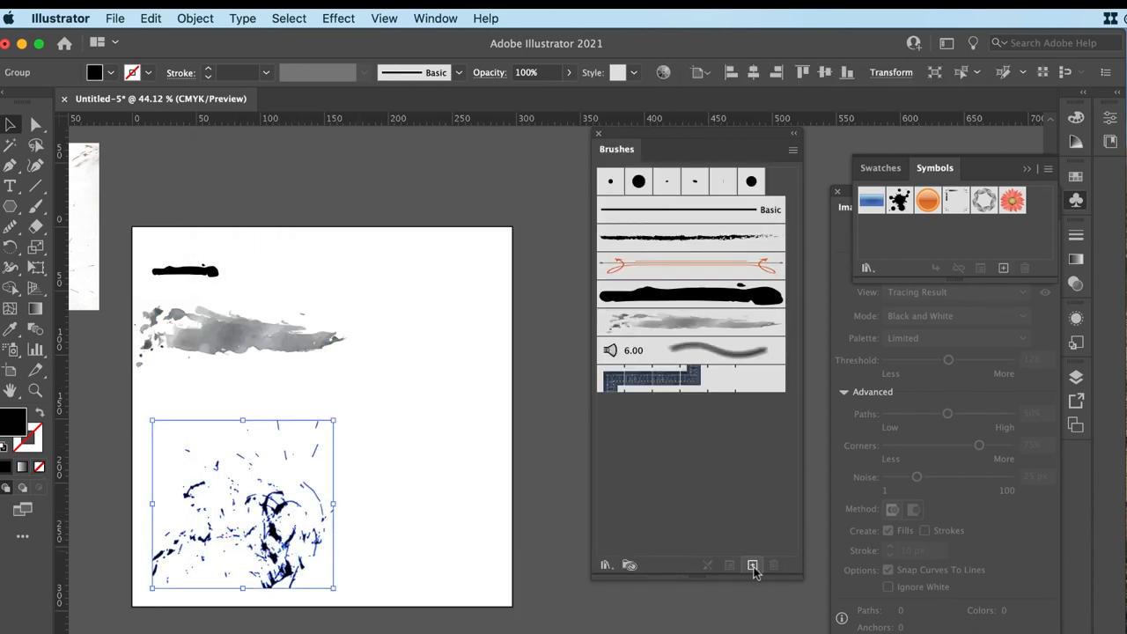
left_click(752, 563)
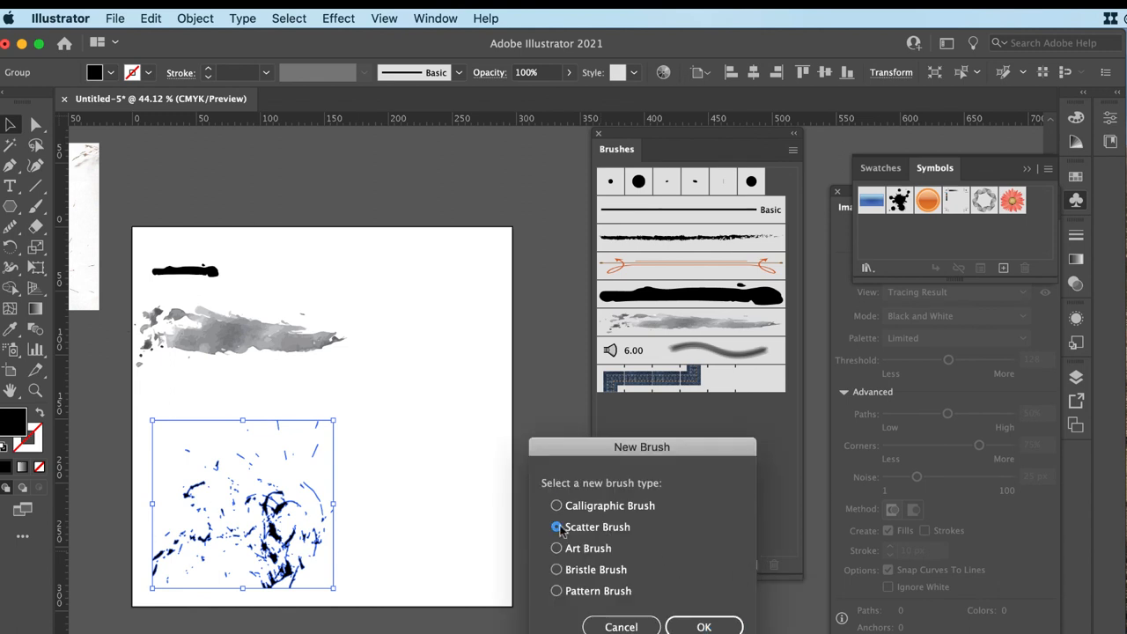
left_click(704, 627)
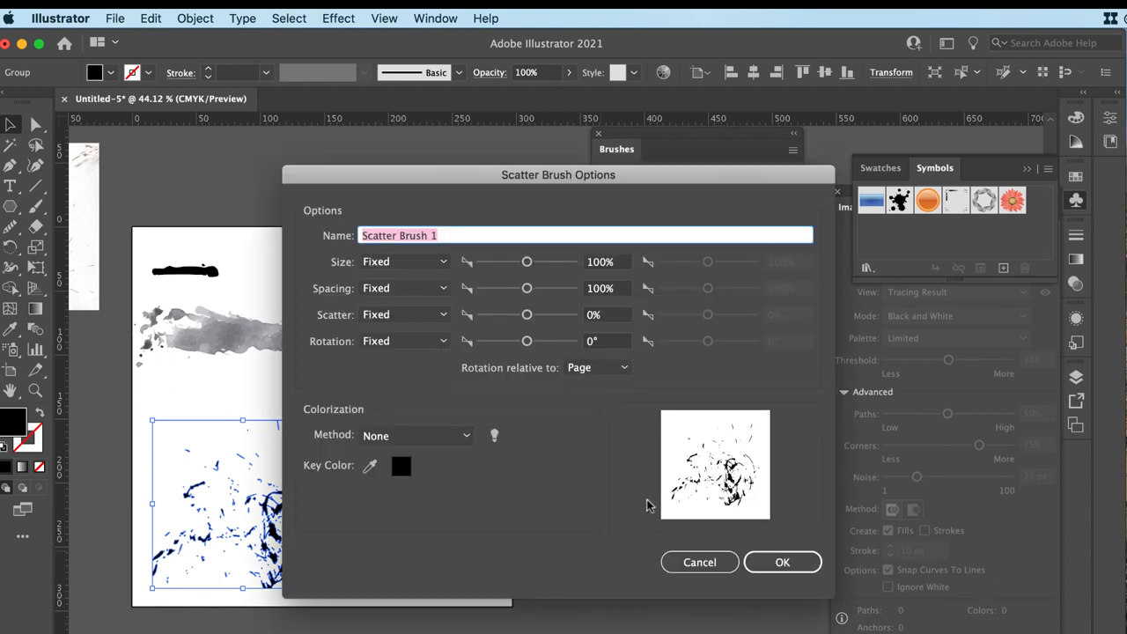
left_click(782, 562)
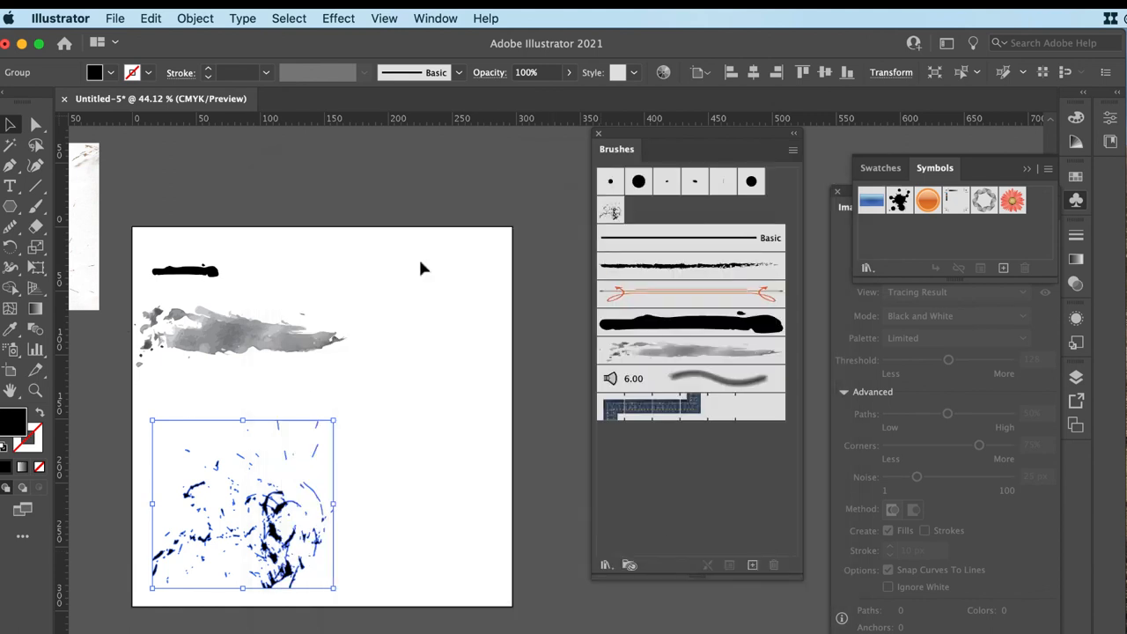
mouse_move(617, 215)
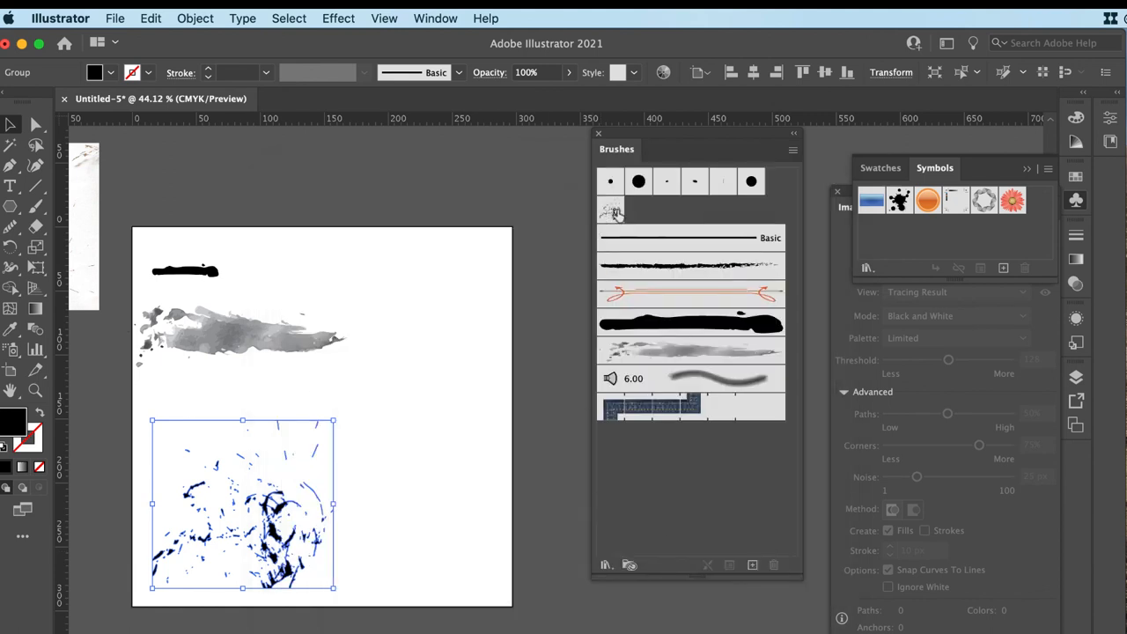
left_click(472, 472)
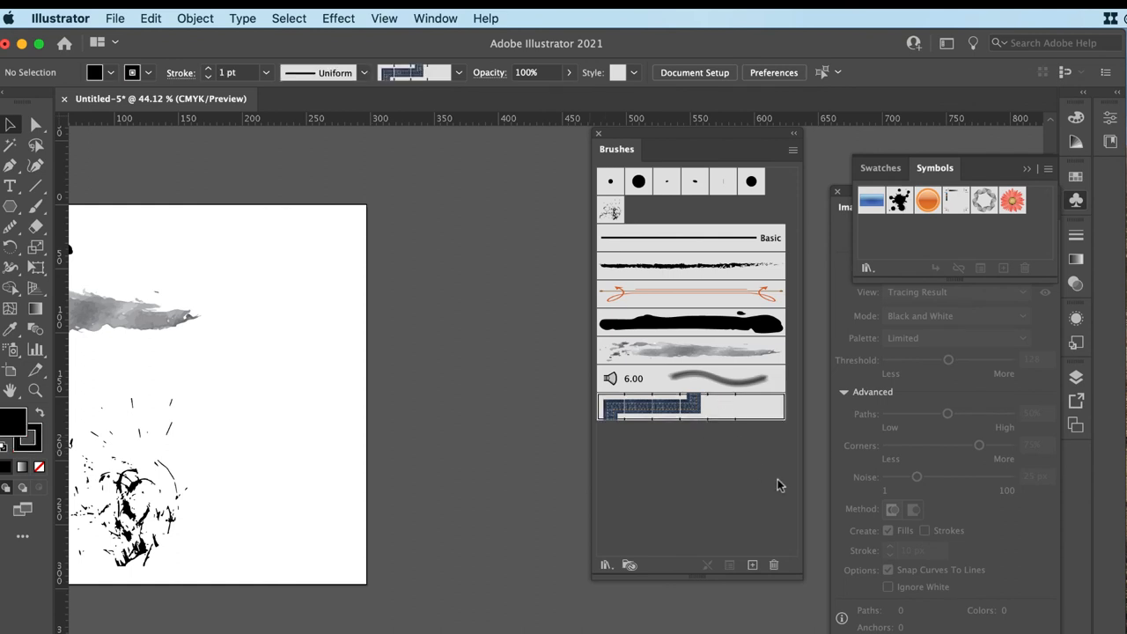
- Paint freehand test strokes with the grey wash and black ink brushes on the cleared artboard
left_click(691, 405)
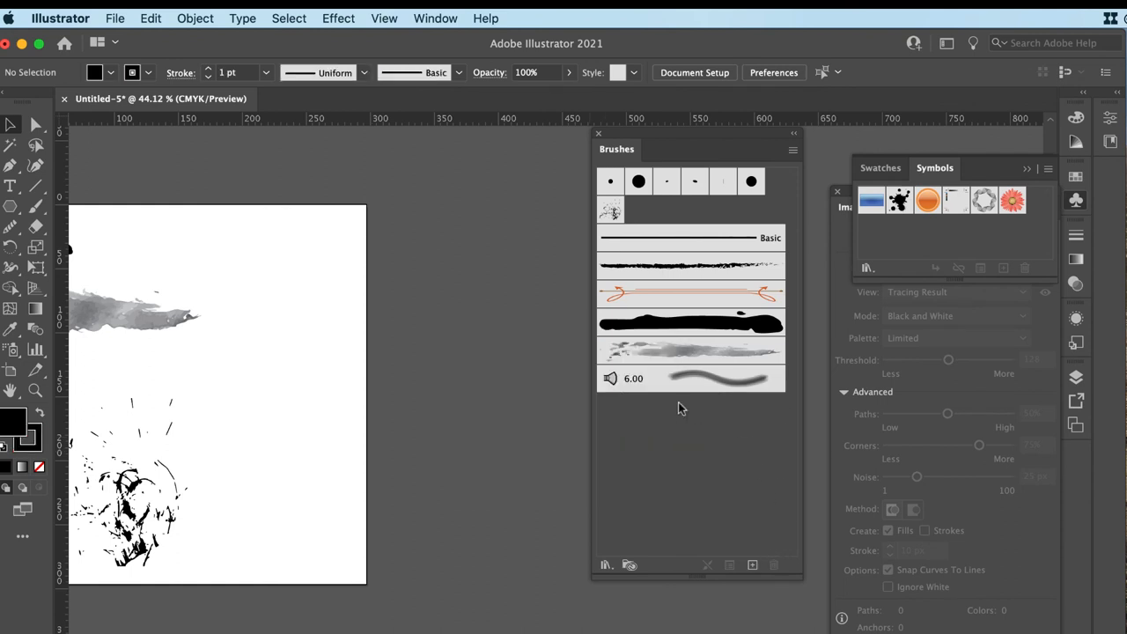
mouse_move(720, 280)
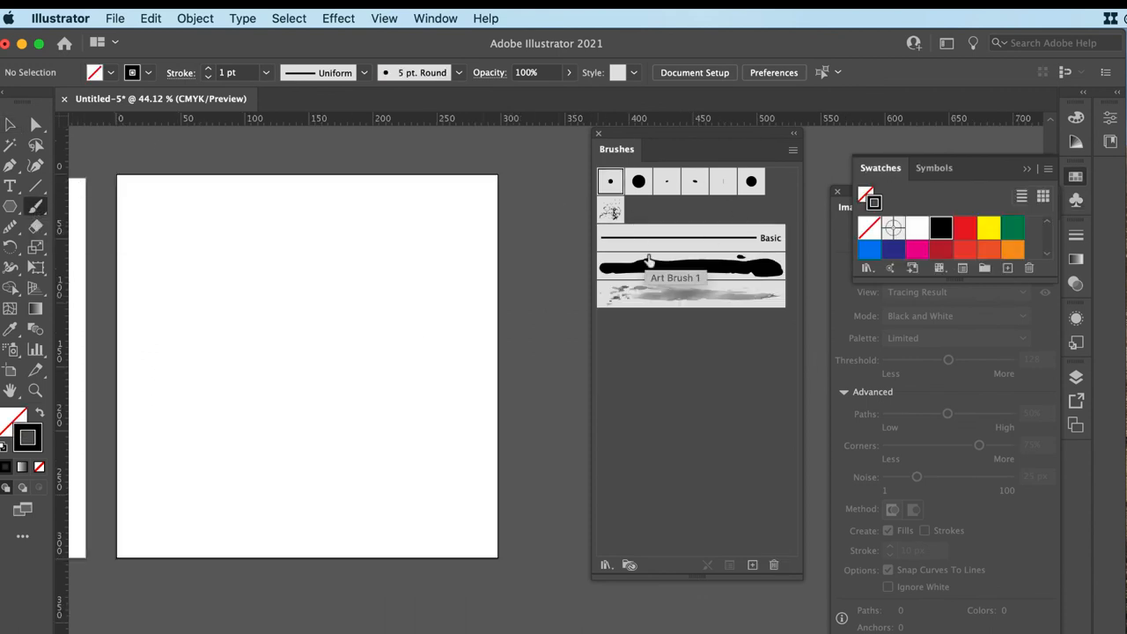
left_click(690, 292)
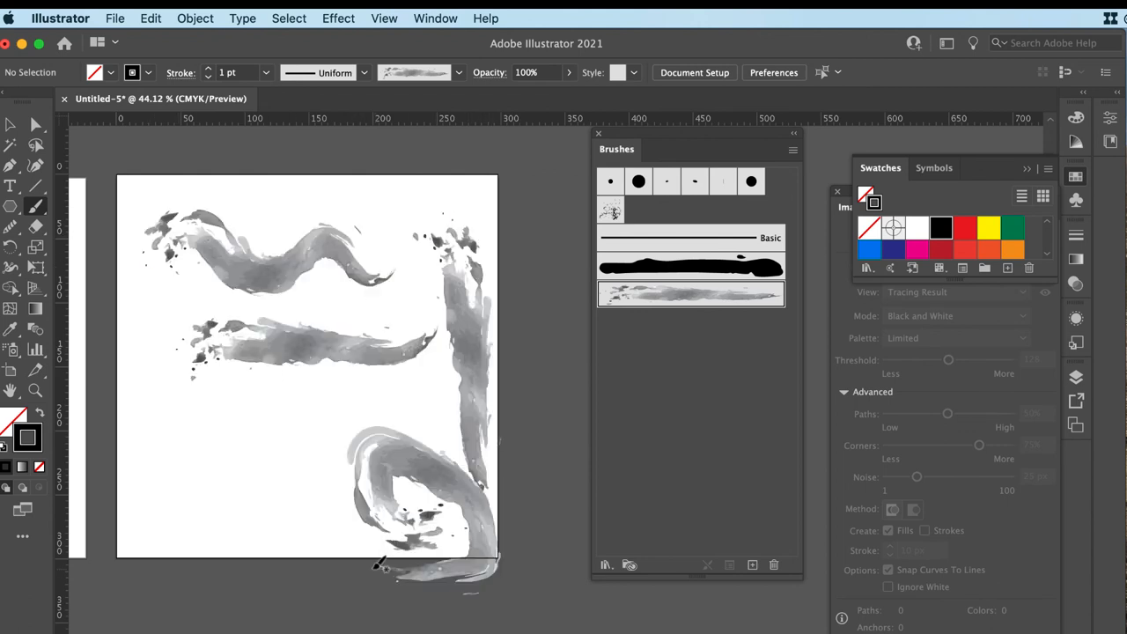
left_click(691, 268)
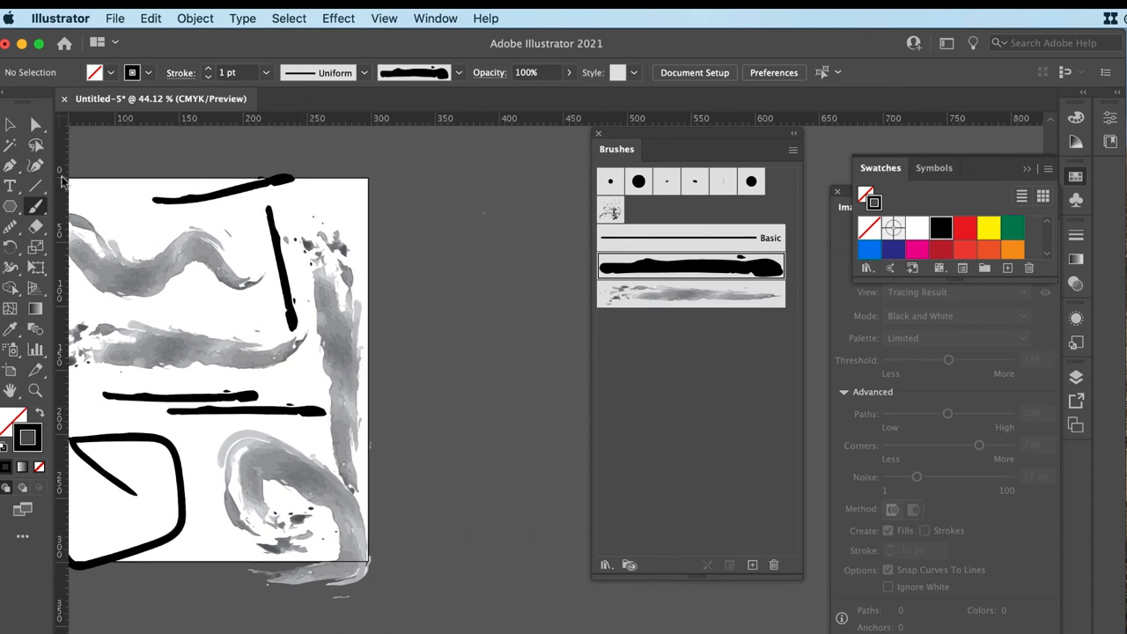
mouse_move(36, 290)
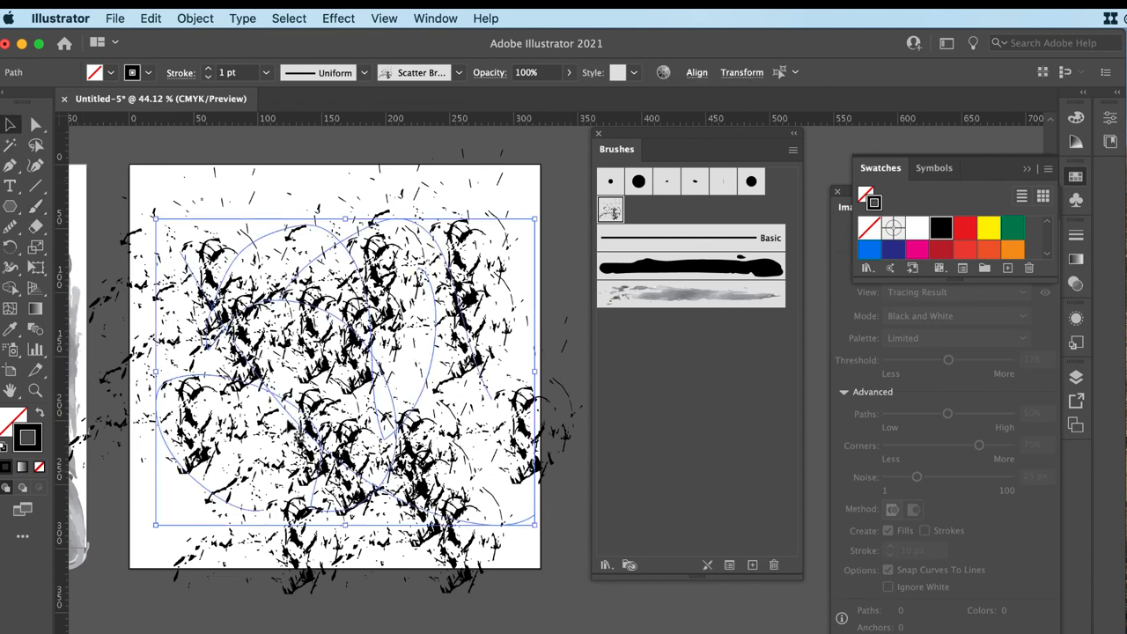
mouse_move(563, 371)
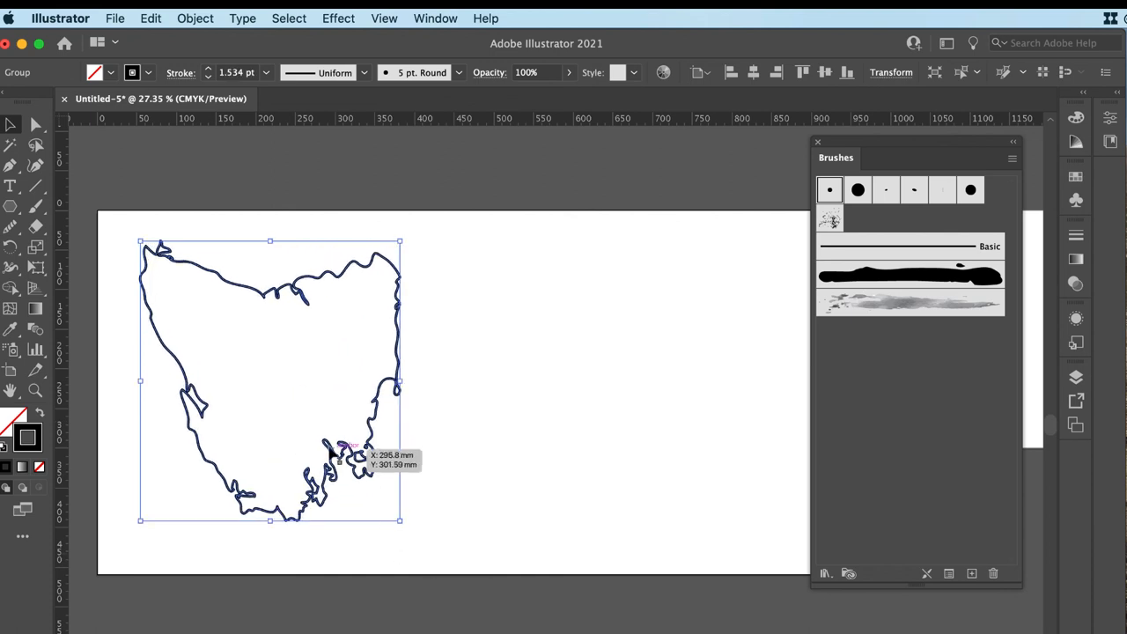
- Copy the Tasmania outline and stroke the three copies with the scatter, black ink and grey wash brushes
left_click_drag(398, 519, 317, 430)
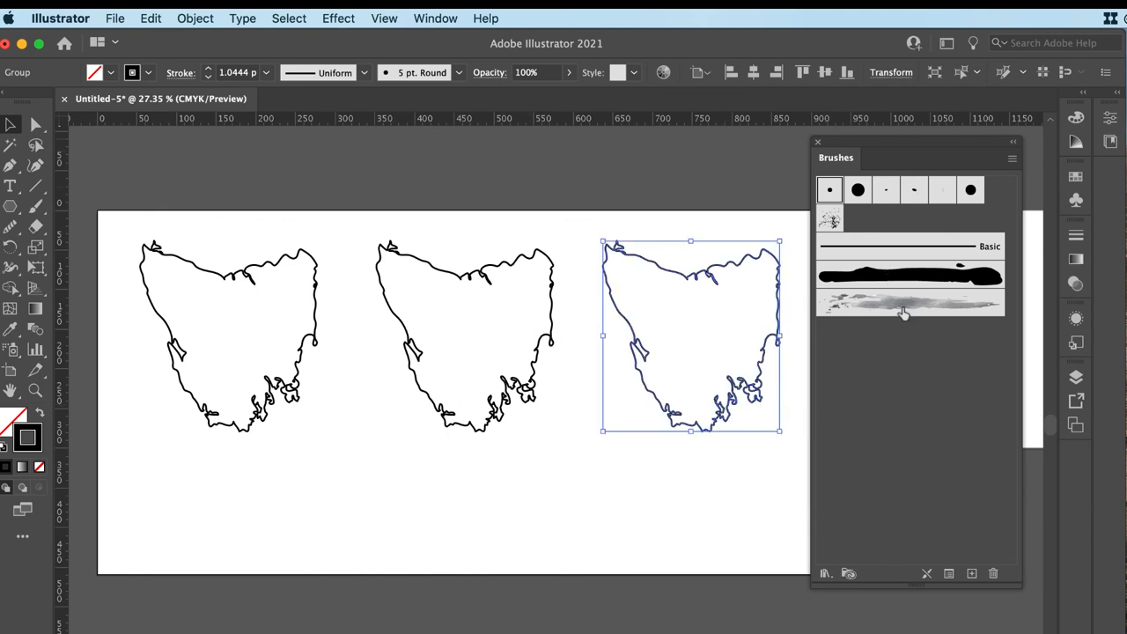
left_click(909, 303)
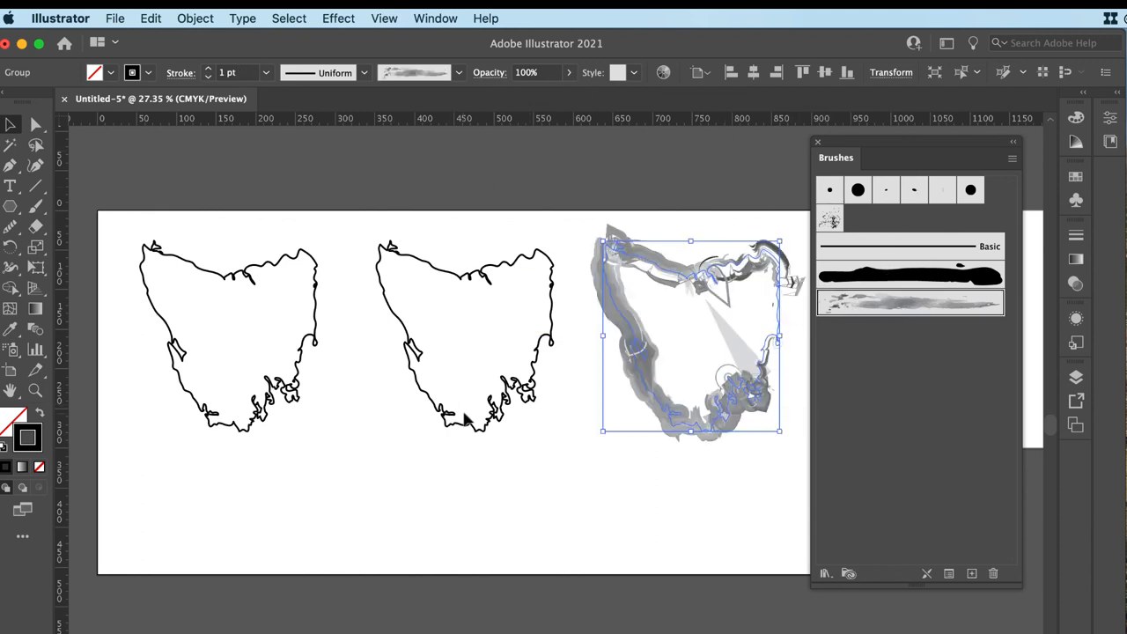
left_click(908, 274)
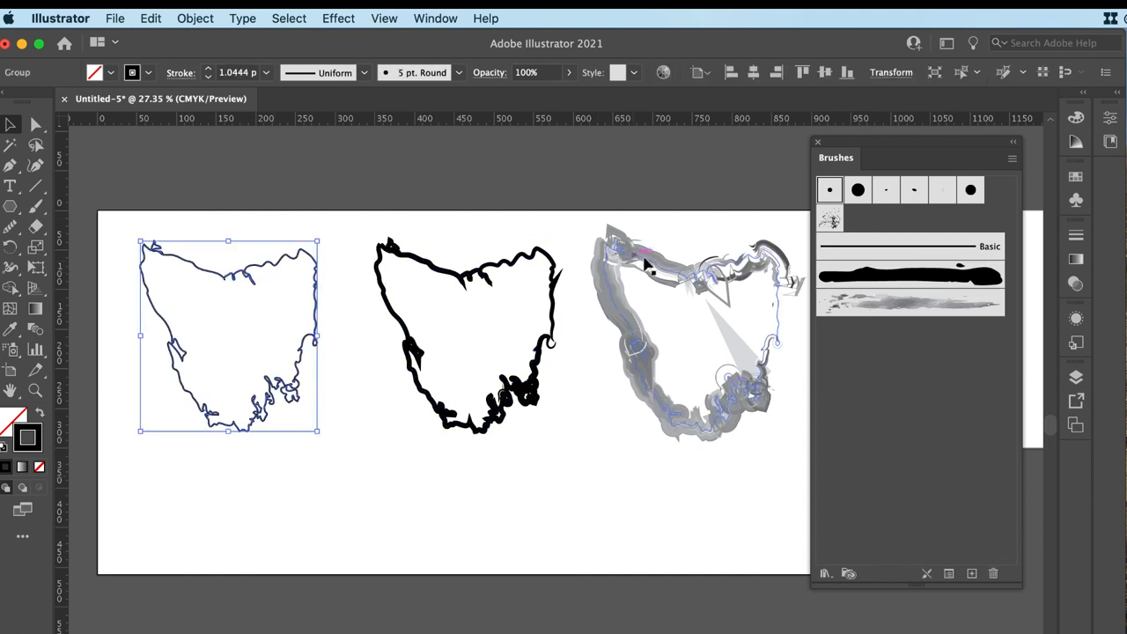
left_click(828, 218)
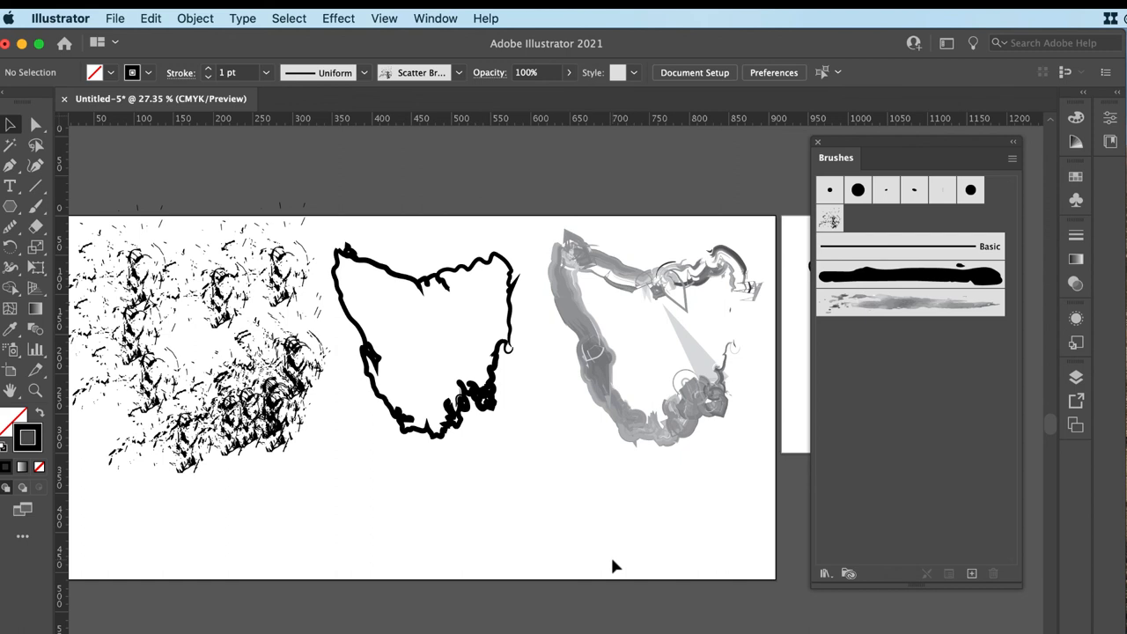
mouse_move(596, 523)
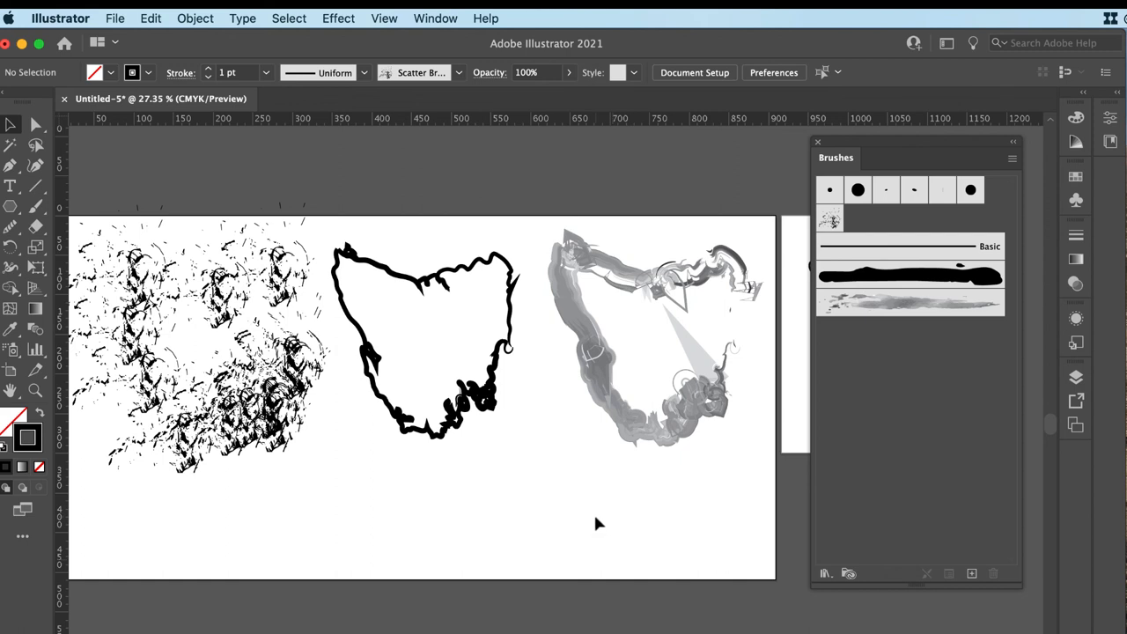